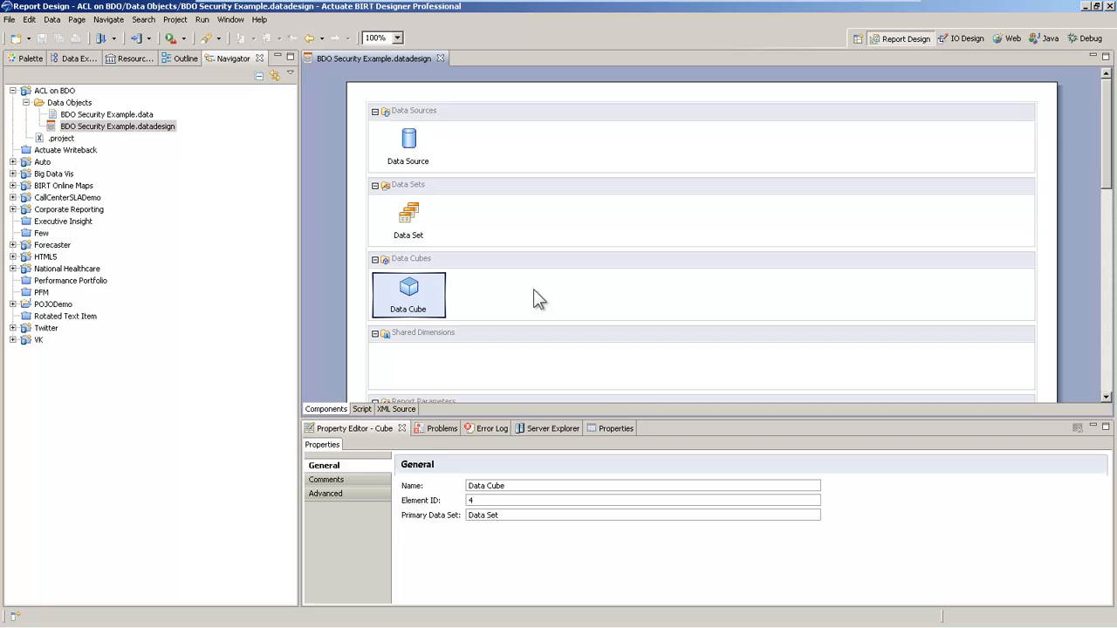
pyautogui.moveTo(507, 299)
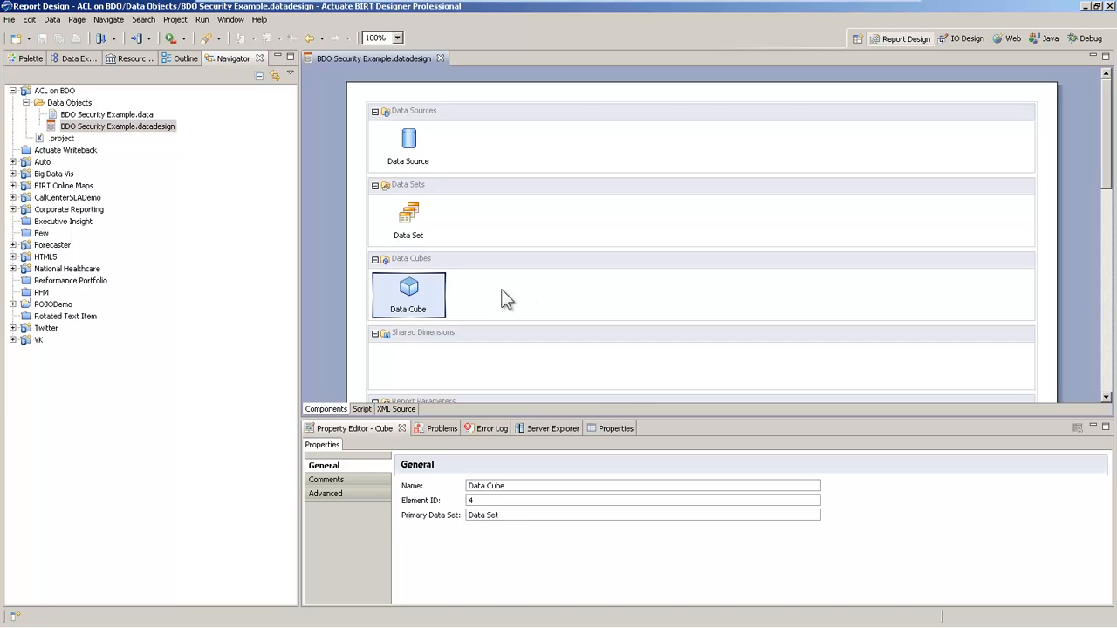
# - Review the Data Cube in Data Cube Builder, then close it without changes
pyautogui.doubleClick(408, 292)
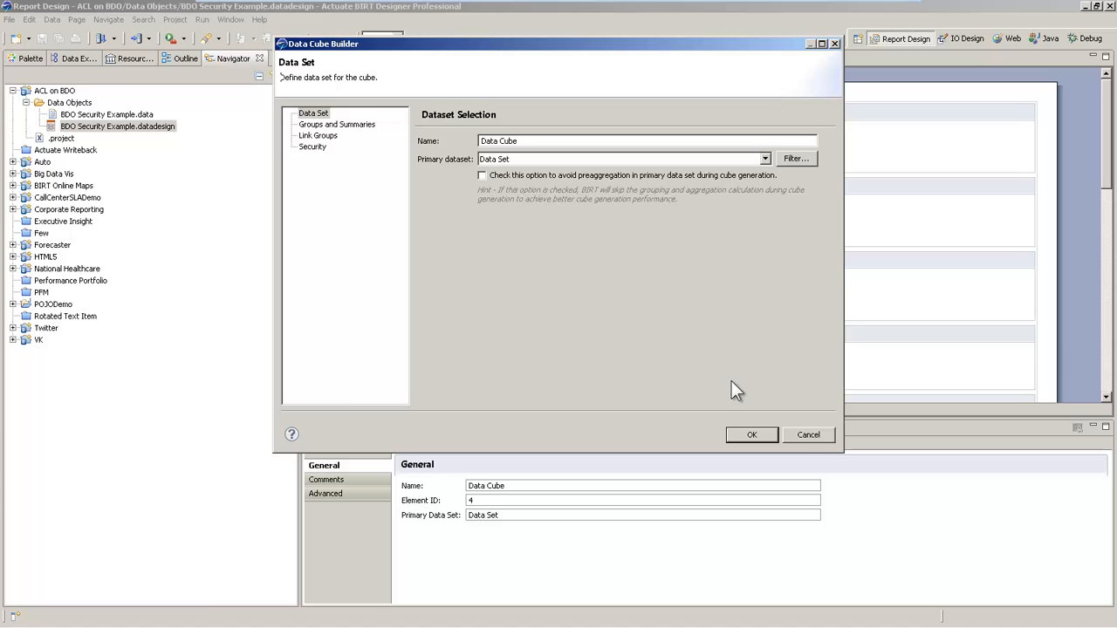
pyautogui.click(751, 435)
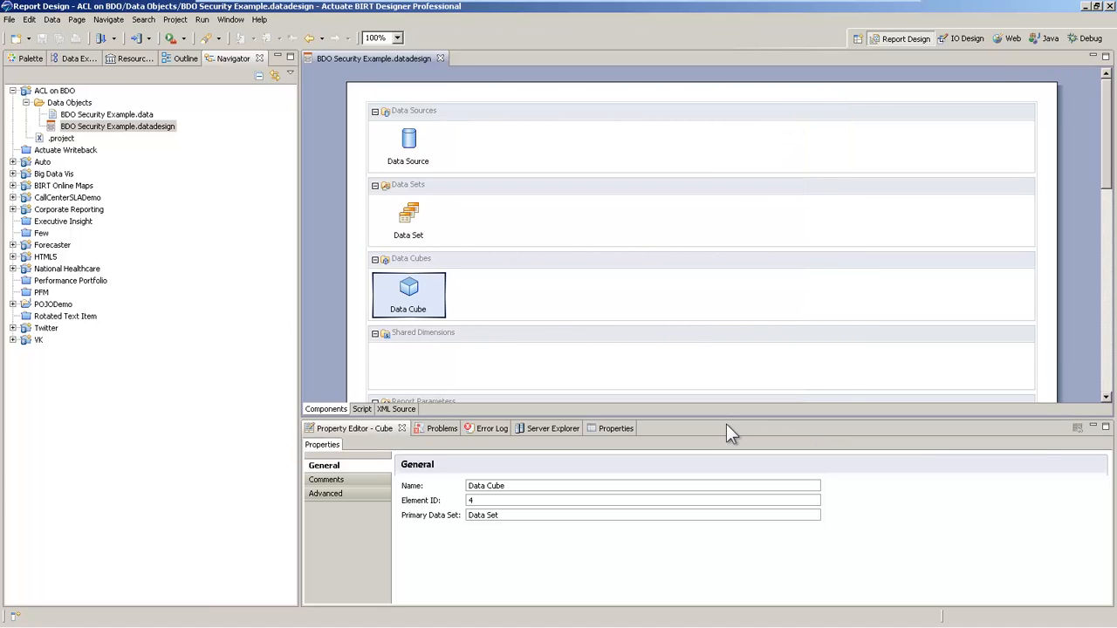
pyautogui.moveTo(486, 558)
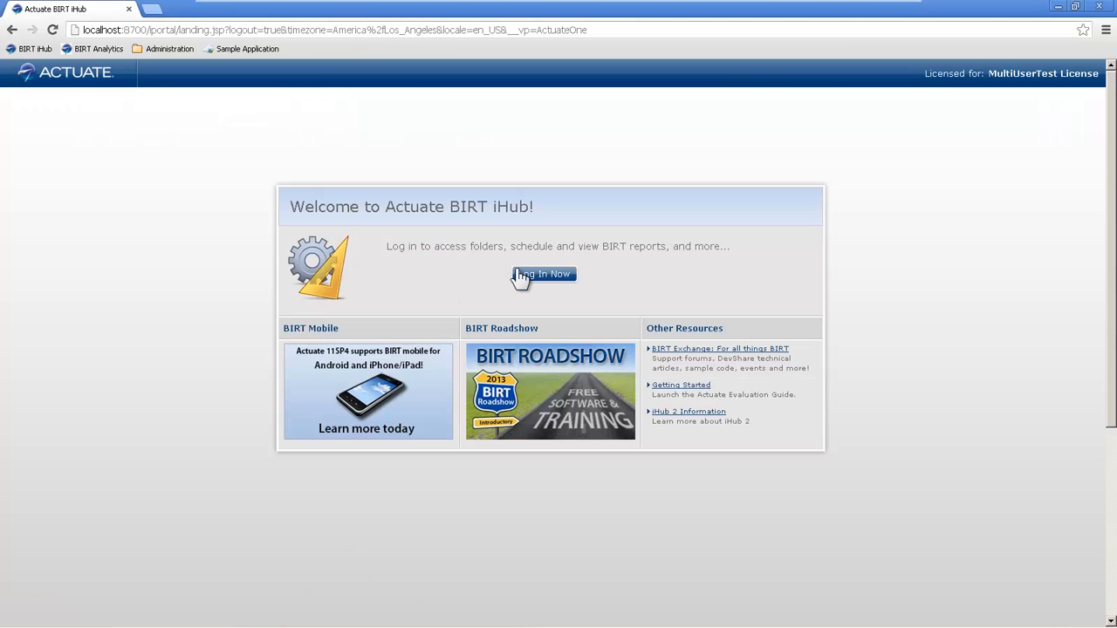
# - Log in to the Information Console as user france
pyautogui.click(543, 274)
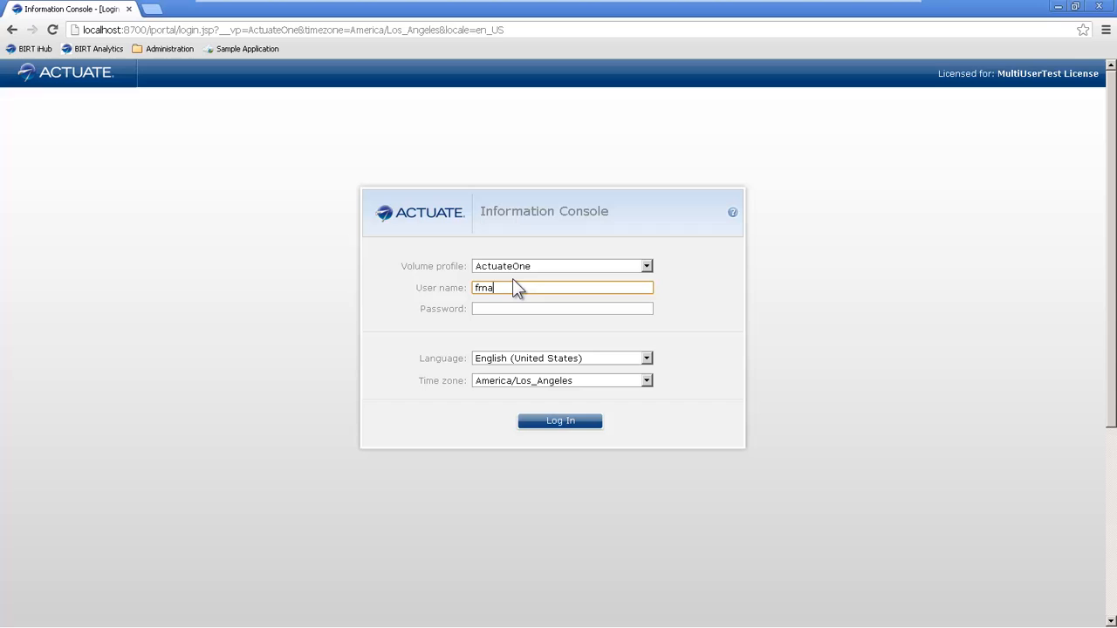
pyautogui.write('france')
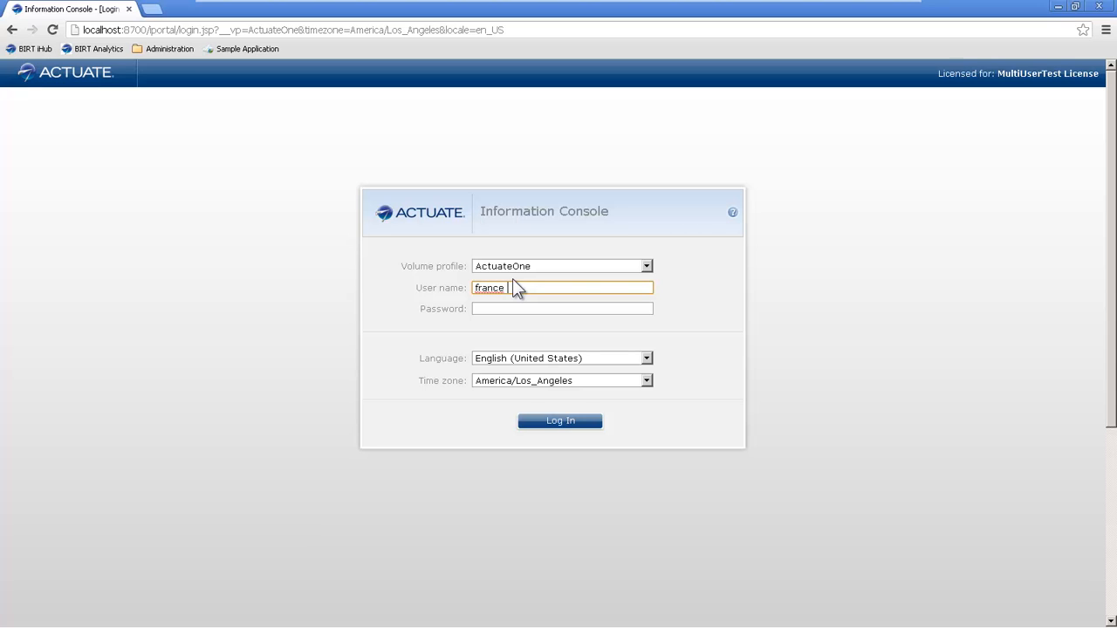
pyautogui.click(560, 420)
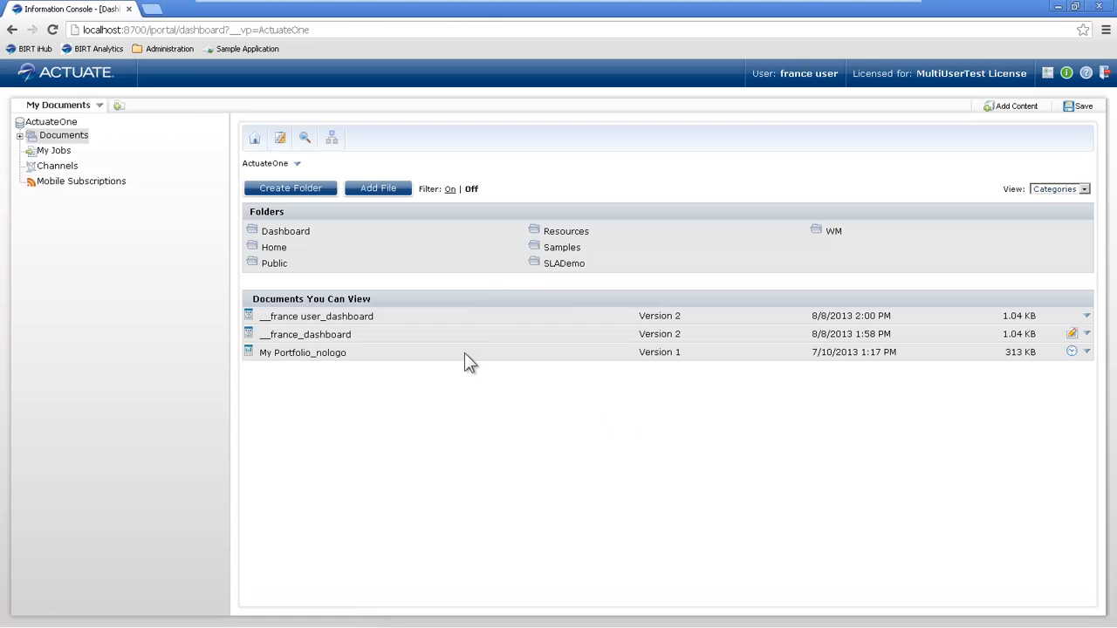
# - Add a new dashboard tab and type 'Data Security' as its new name
pyautogui.click(194, 105)
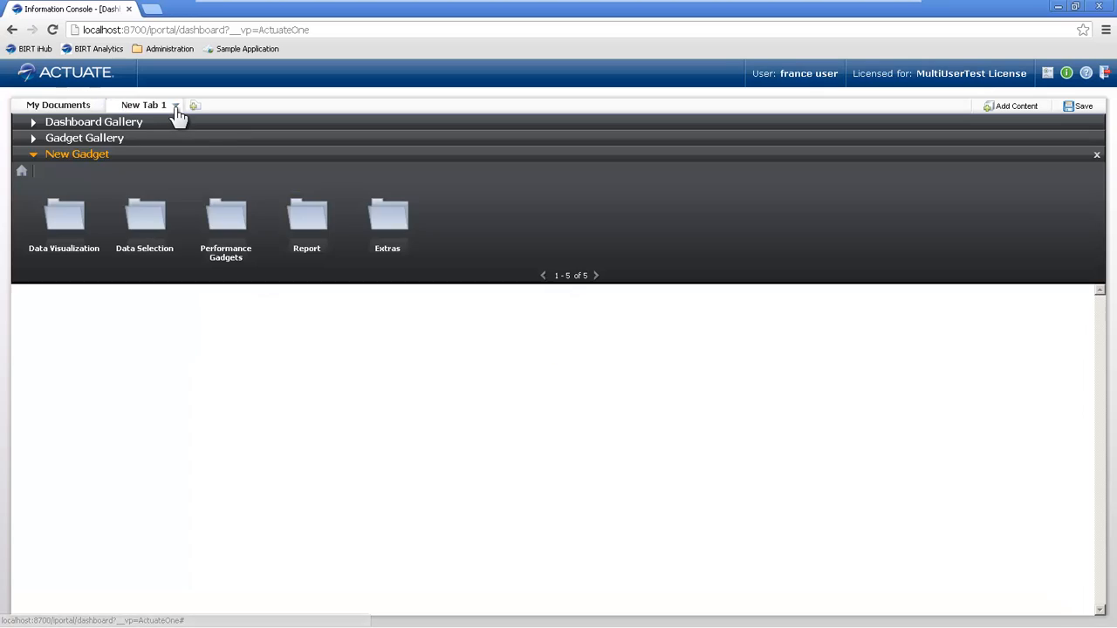
pyautogui.click(177, 105)
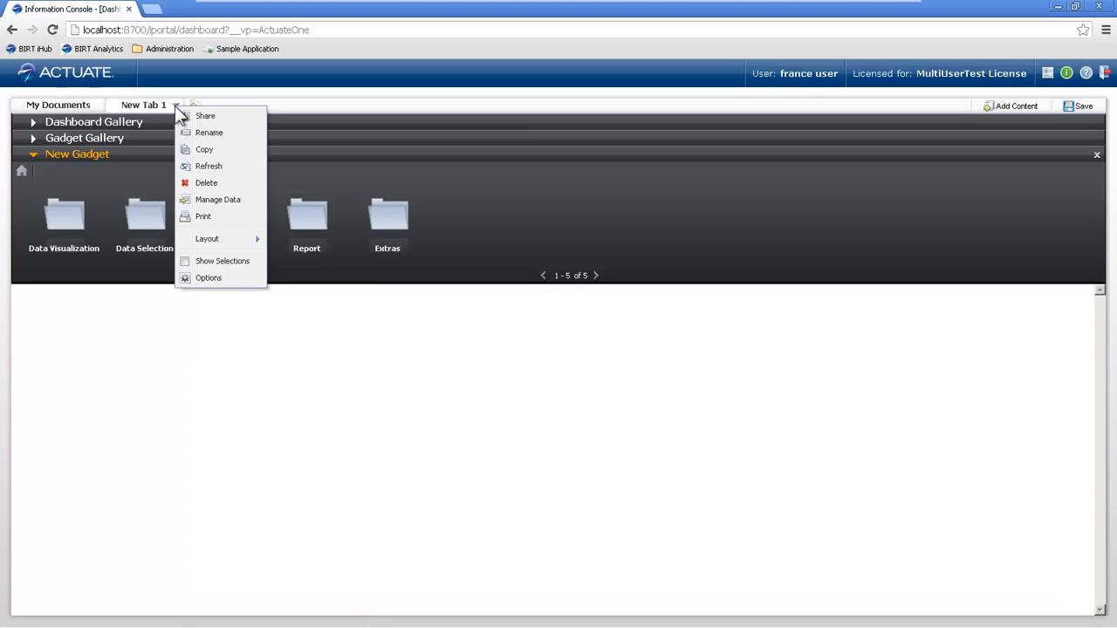
pyautogui.click(209, 133)
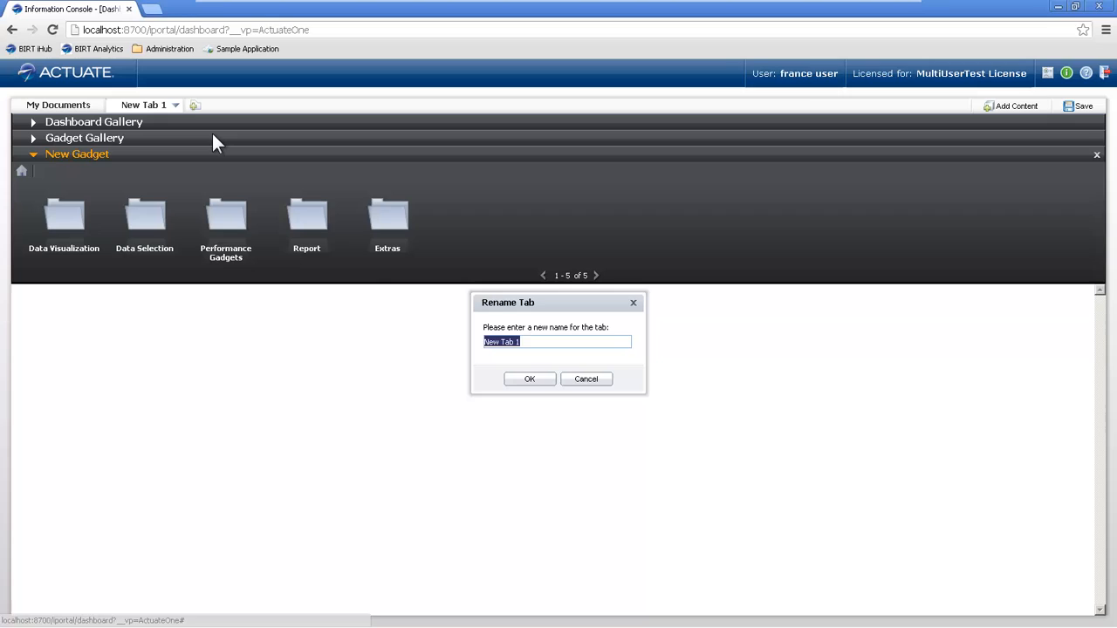
pyautogui.write('Data S')
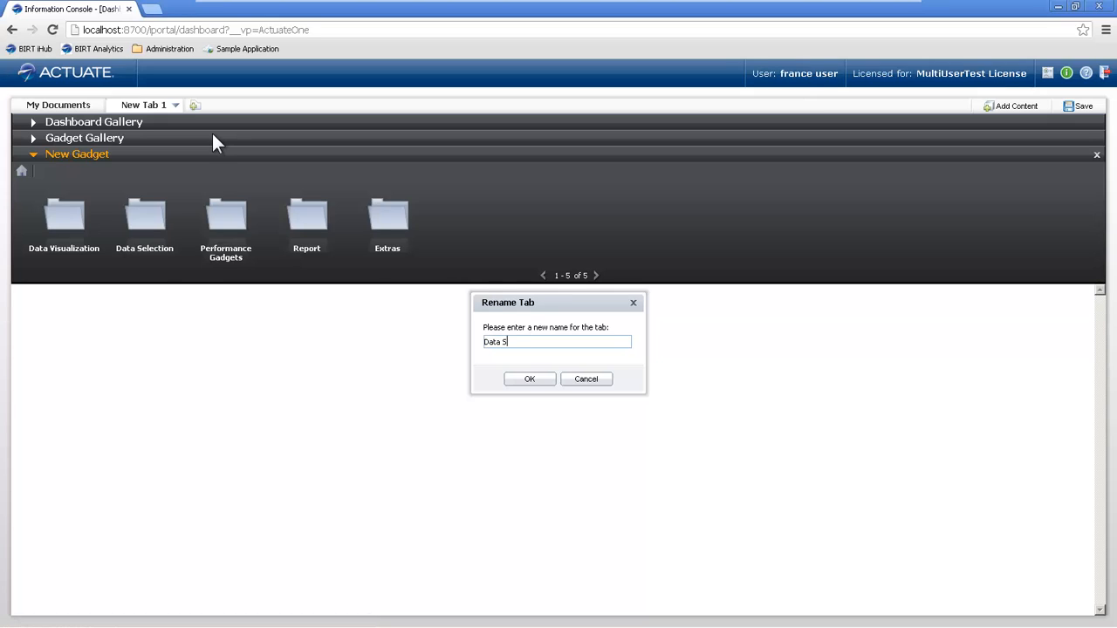
pyautogui.write('ecurity')
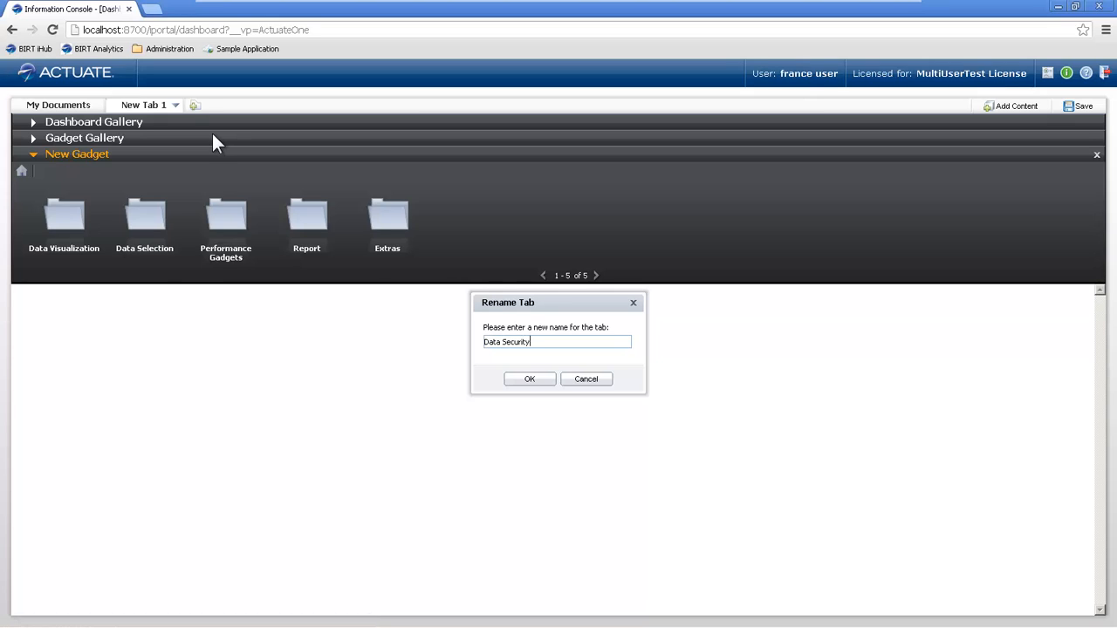
# - Confirm the 'Data Security' tab name and pick the BDO Security Example data object
pyautogui.click(528, 379)
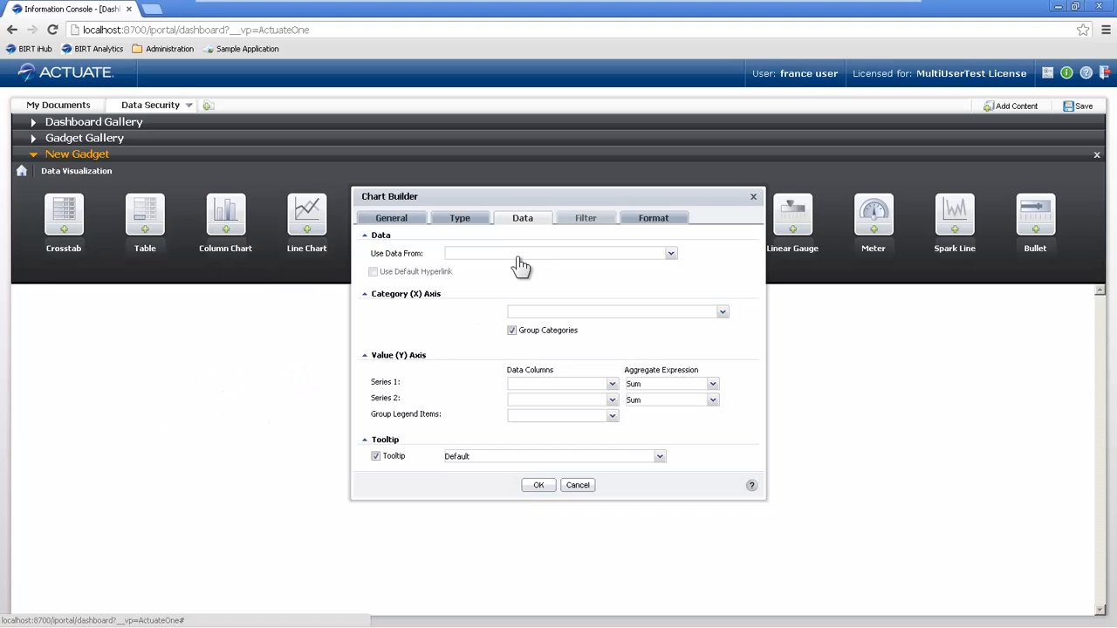
pyautogui.click(669, 253)
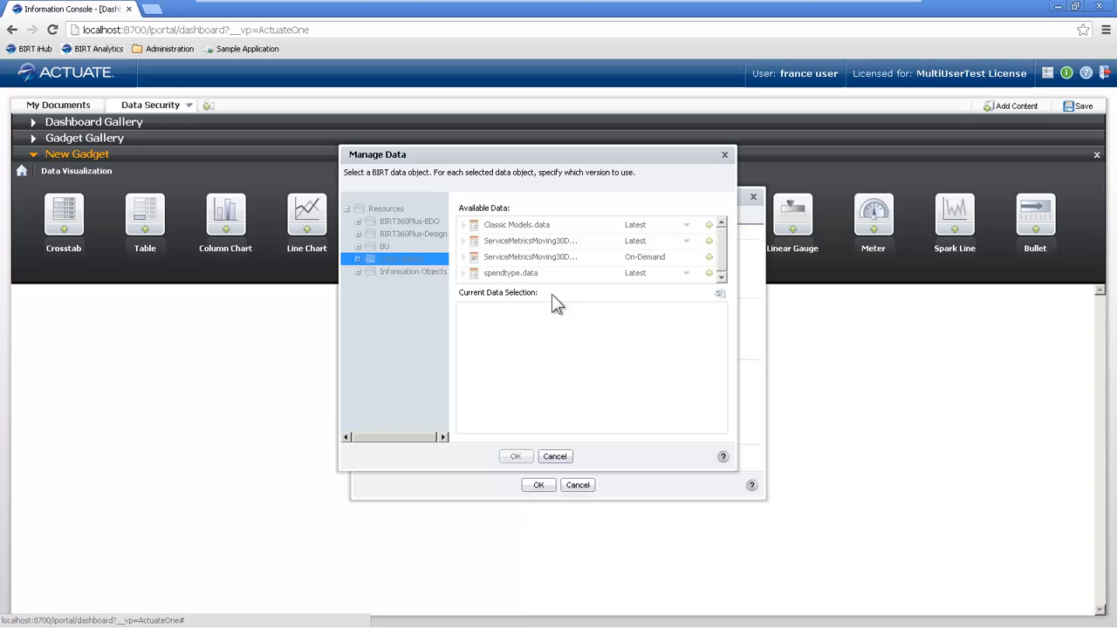
pyautogui.scroll(3)
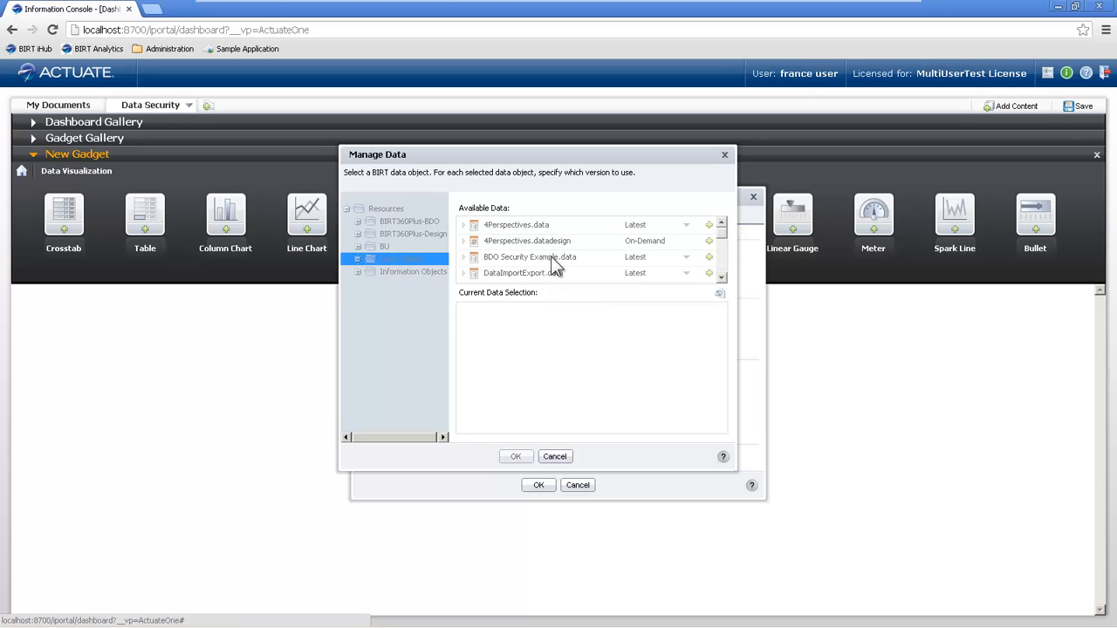
pyautogui.click(515, 456)
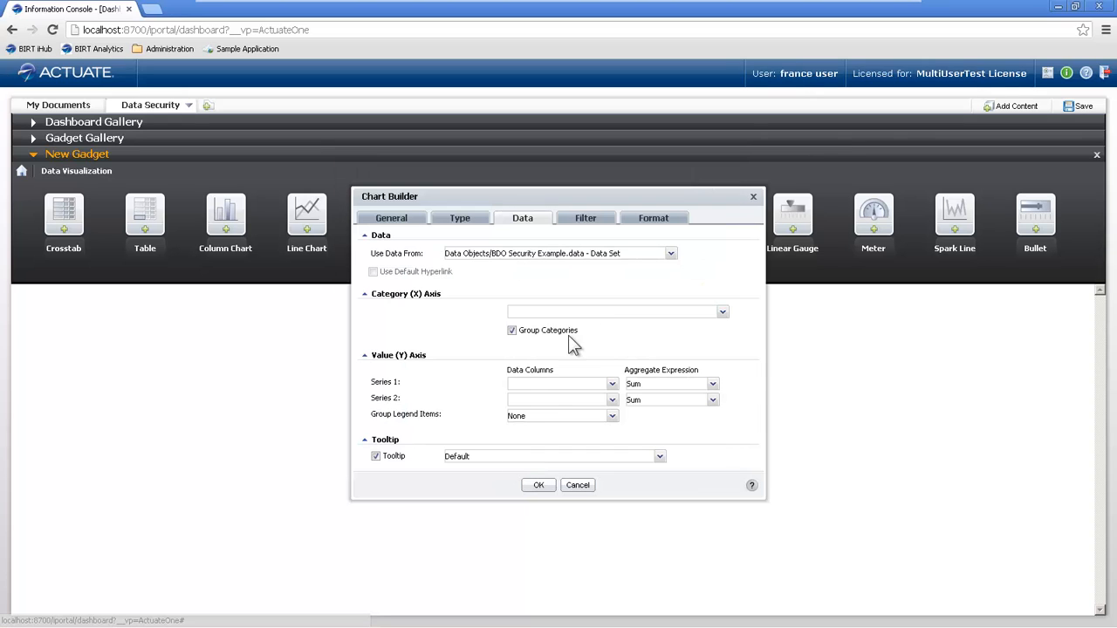
# - Create a cube-based column chart of QTY Ordered by Office Country
pyautogui.click(670, 253)
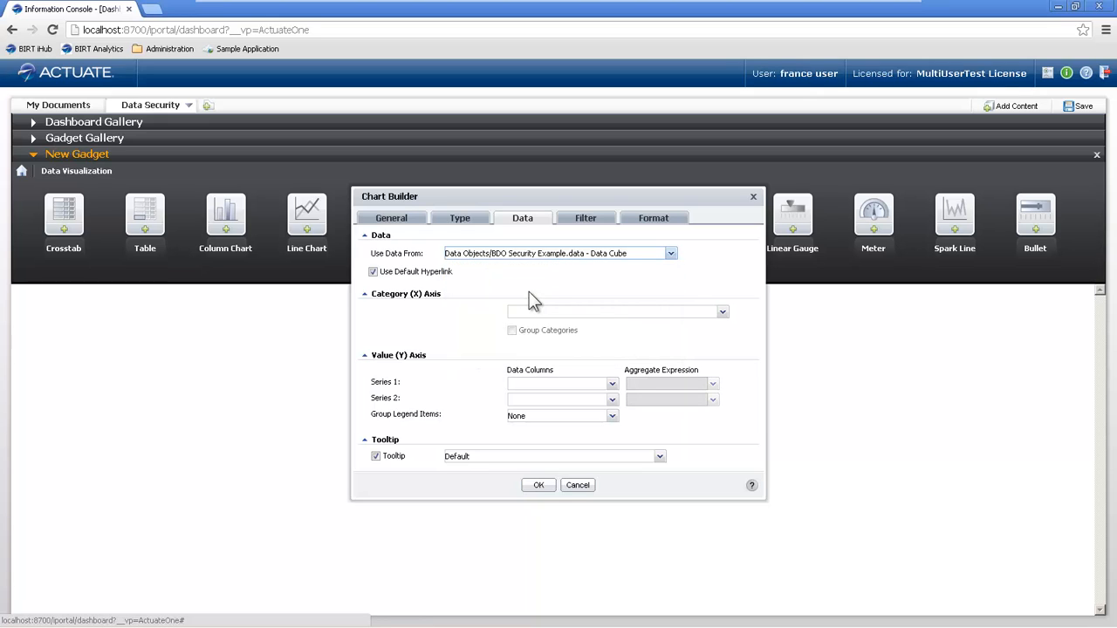
pyautogui.click(721, 311)
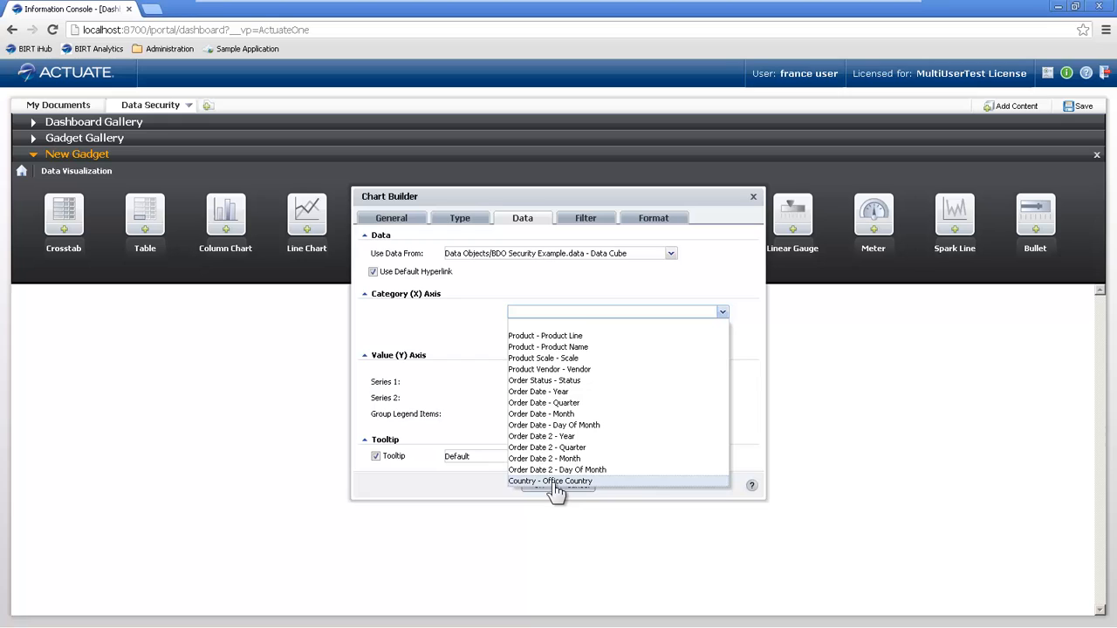
pyautogui.click(551, 481)
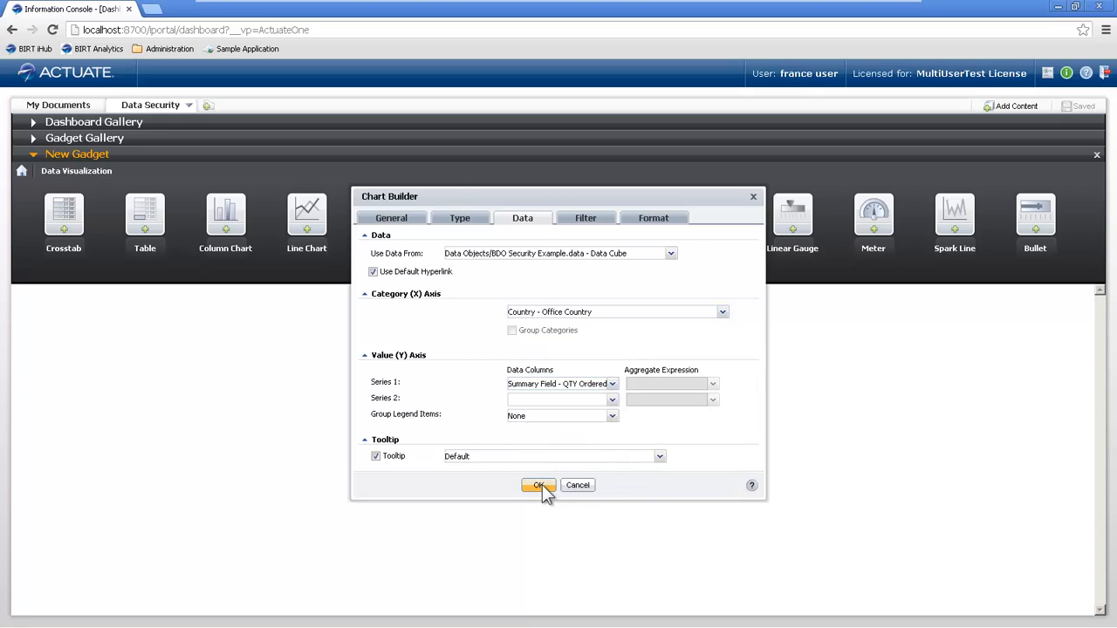
pyautogui.click(538, 485)
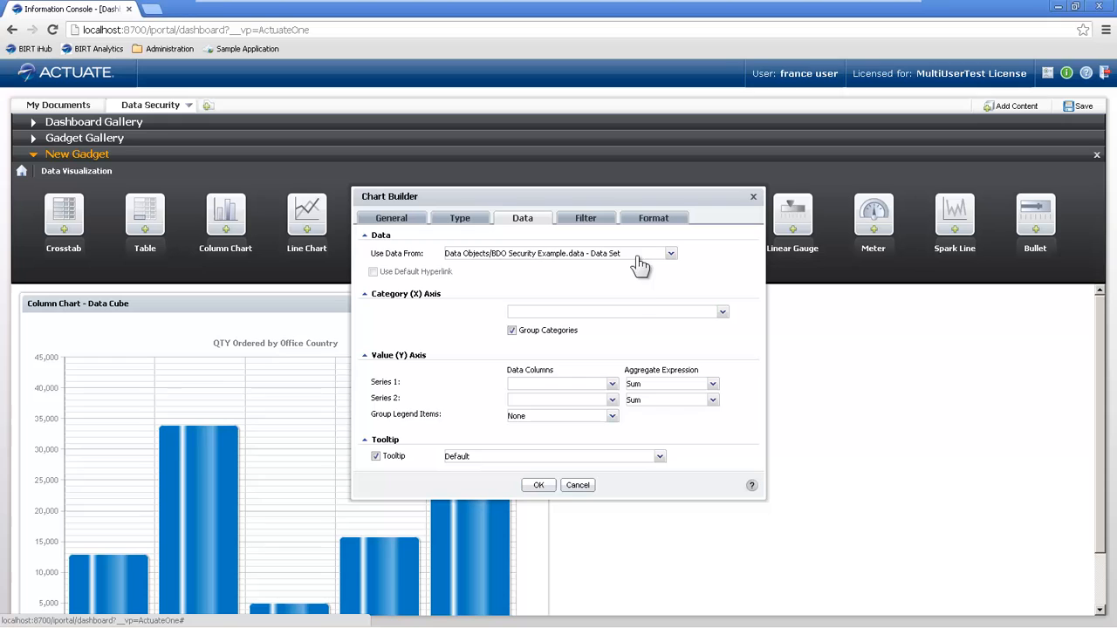
# - Add a data set column chart of QTY Ordered by Office Country, expand the charts, and save
pyautogui.click(722, 312)
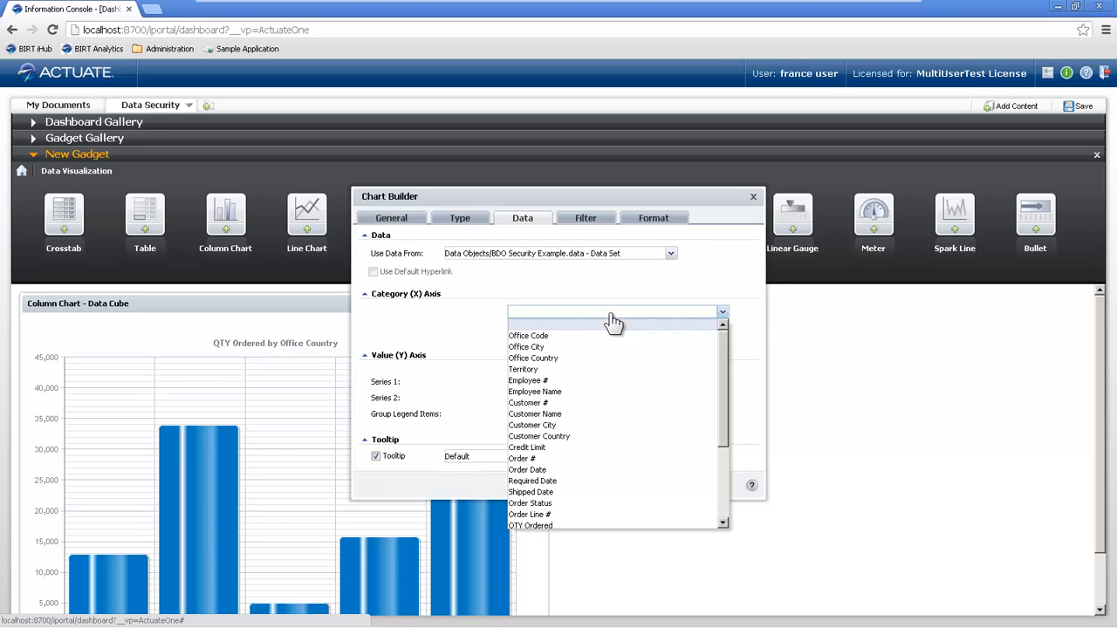
pyautogui.click(532, 358)
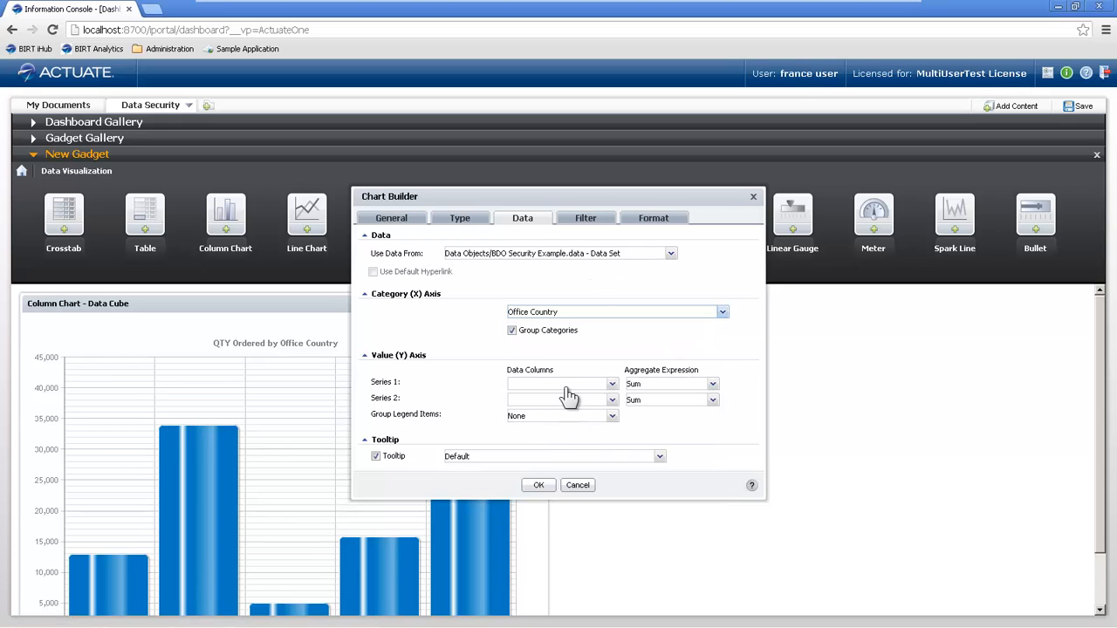
pyautogui.click(558, 384)
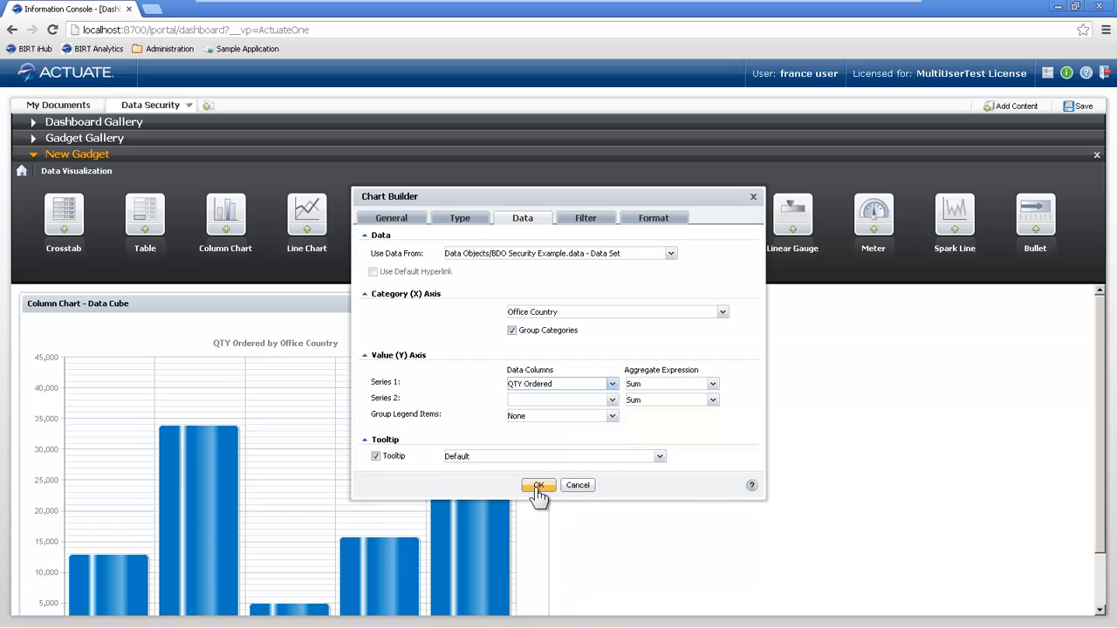
pyautogui.click(539, 486)
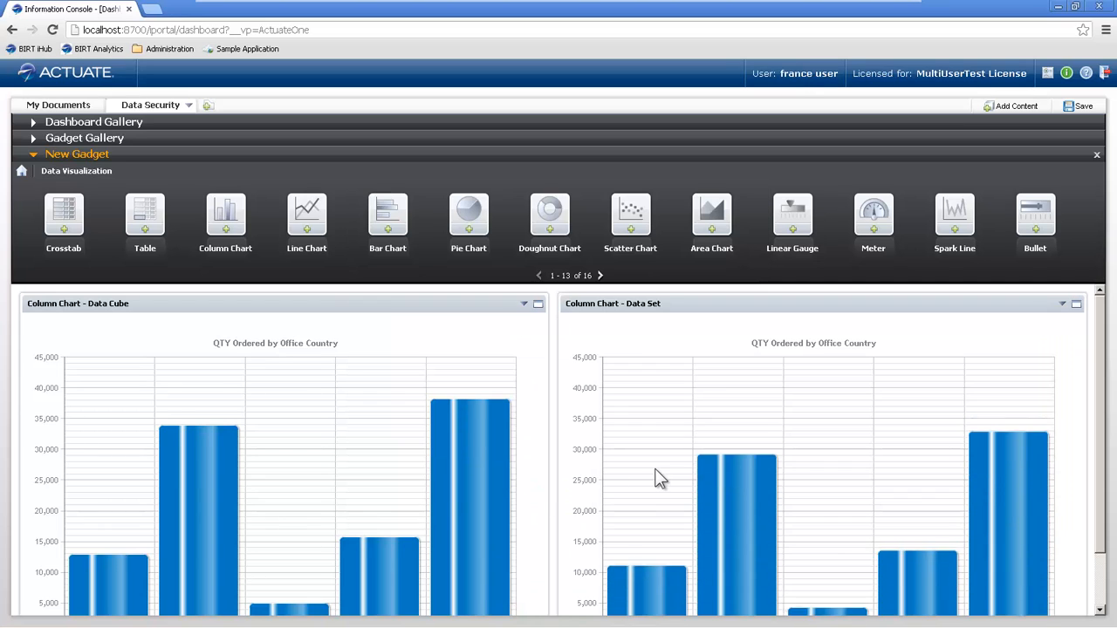
pyautogui.click(1097, 154)
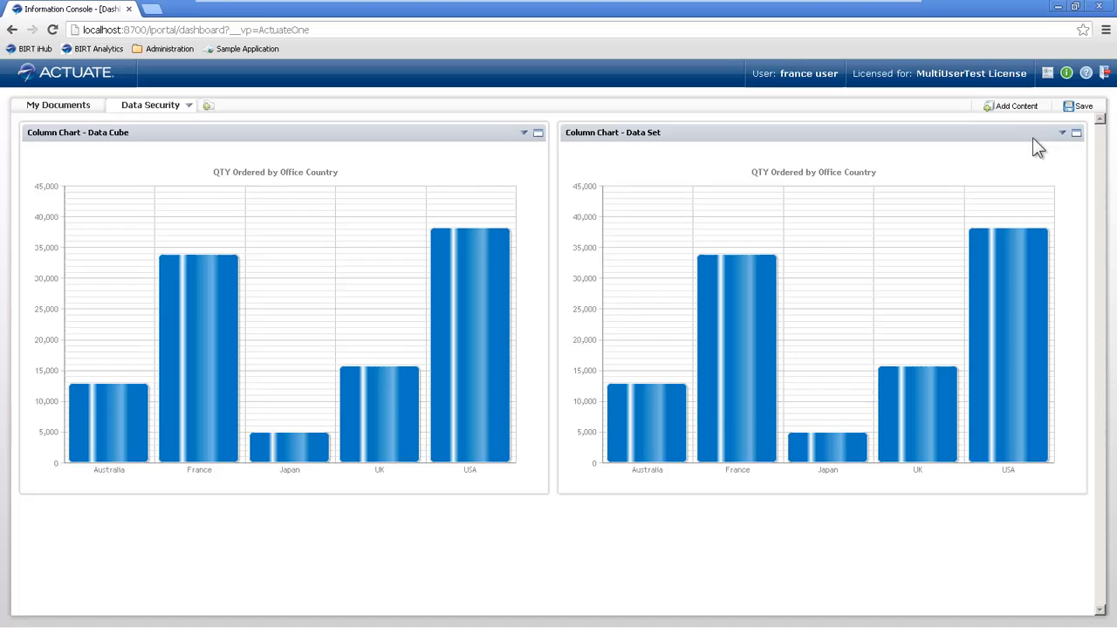
pyautogui.moveTo(379, 393)
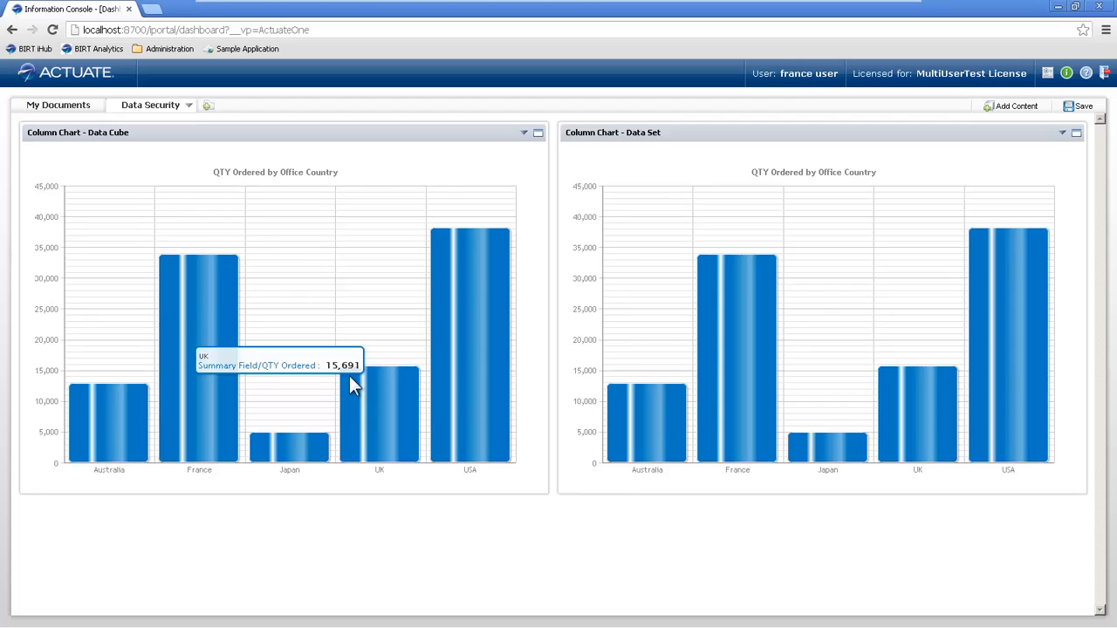
pyautogui.click(1080, 106)
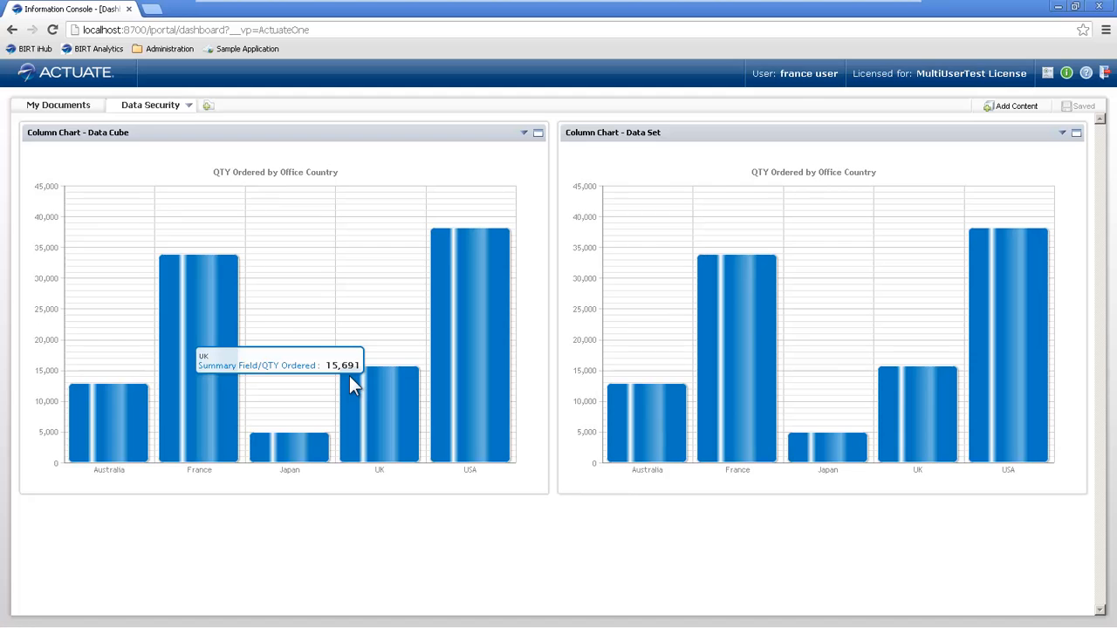
# - Open the Data Set editor in the designer and go to its Security page
pyautogui.click(464, 613)
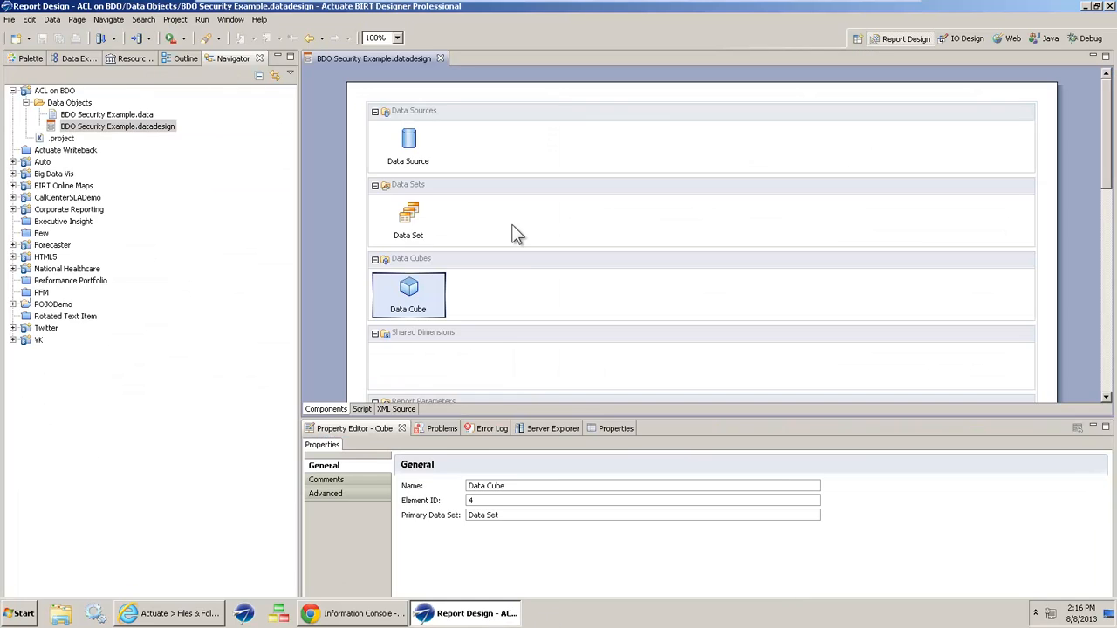
pyautogui.doubleClick(409, 214)
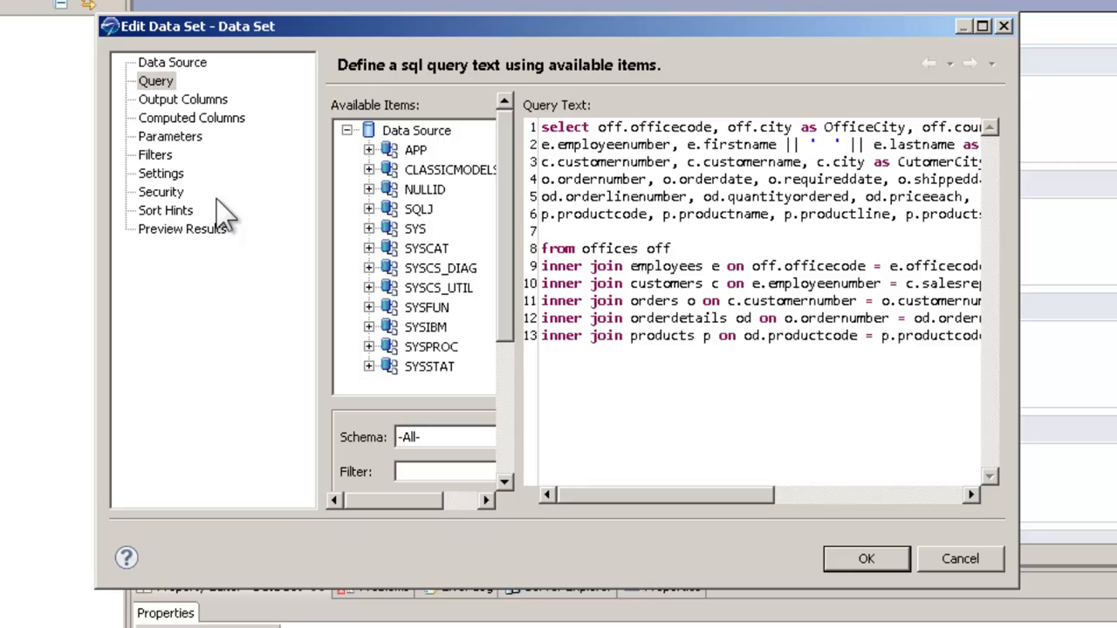
pyautogui.moveTo(227, 122)
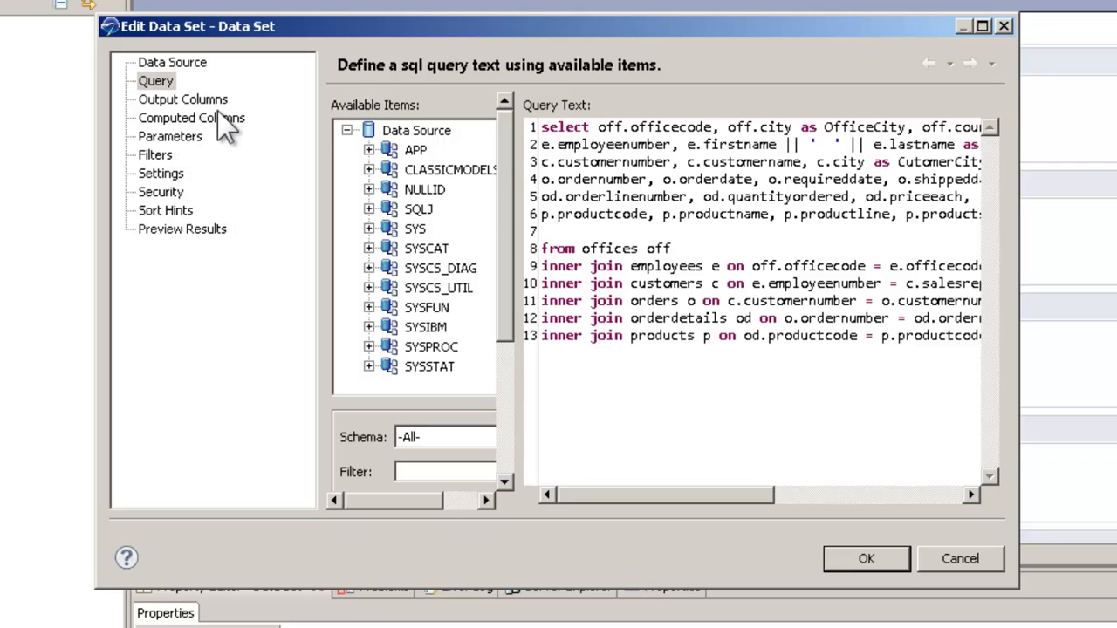
pyautogui.click(191, 117)
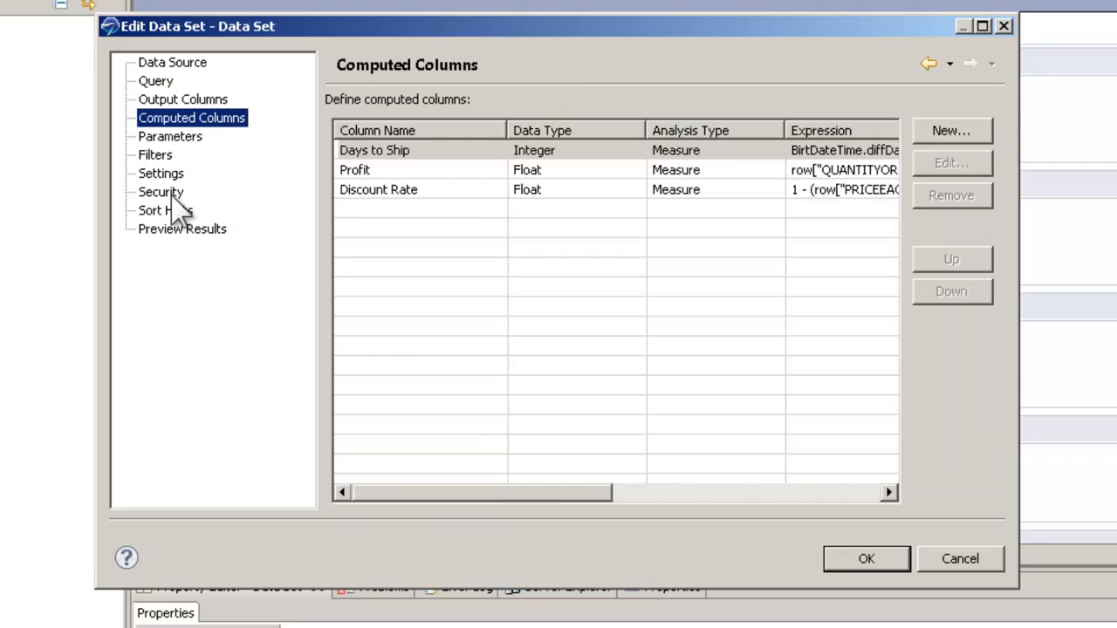
pyautogui.click(160, 191)
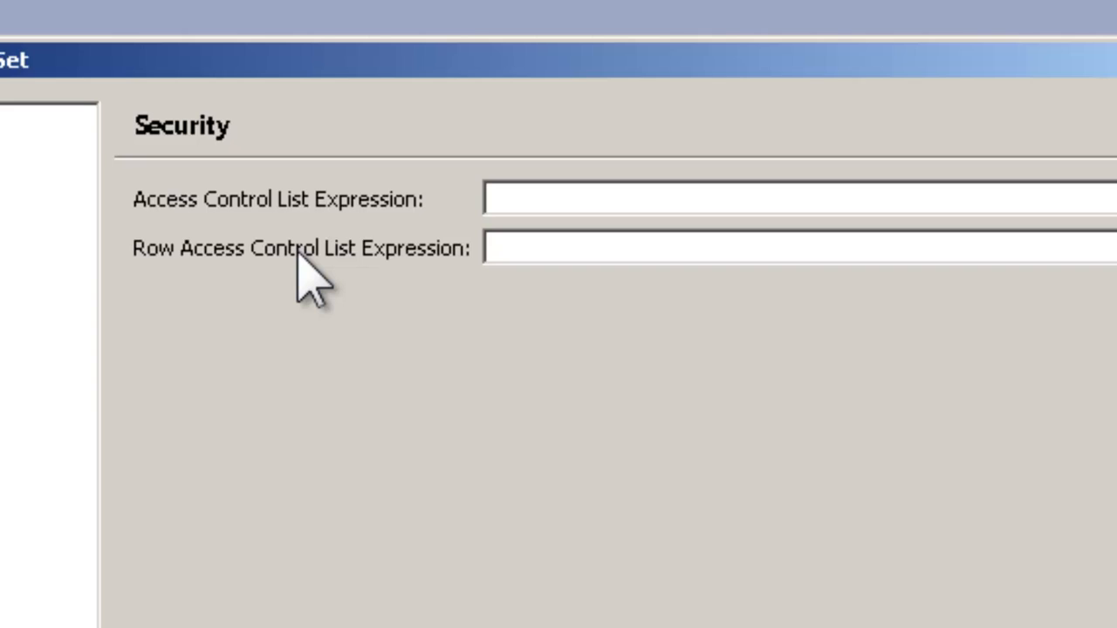
pyautogui.moveTo(375, 222)
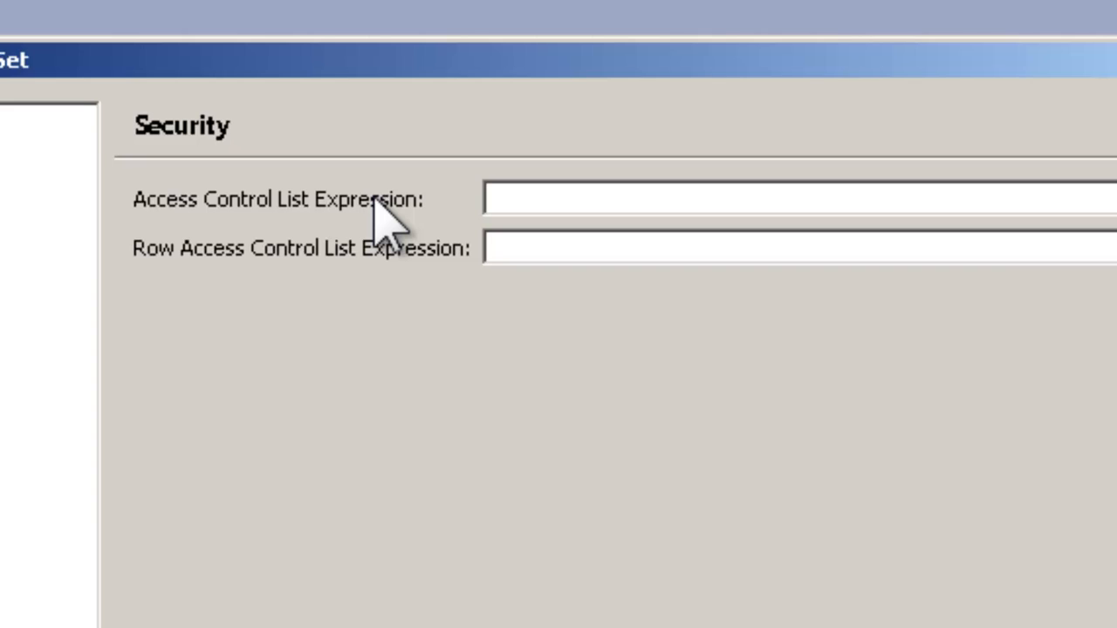
pyautogui.moveTo(253, 297)
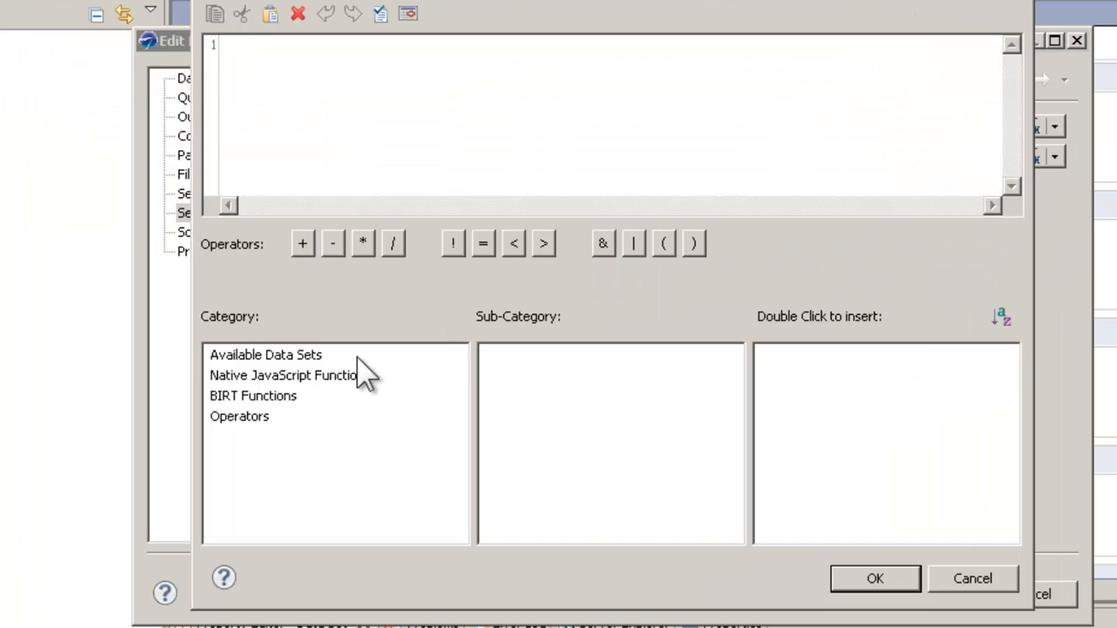
# - Set the data set's row access control expression to Office Country and confirm
pyautogui.click(266, 354)
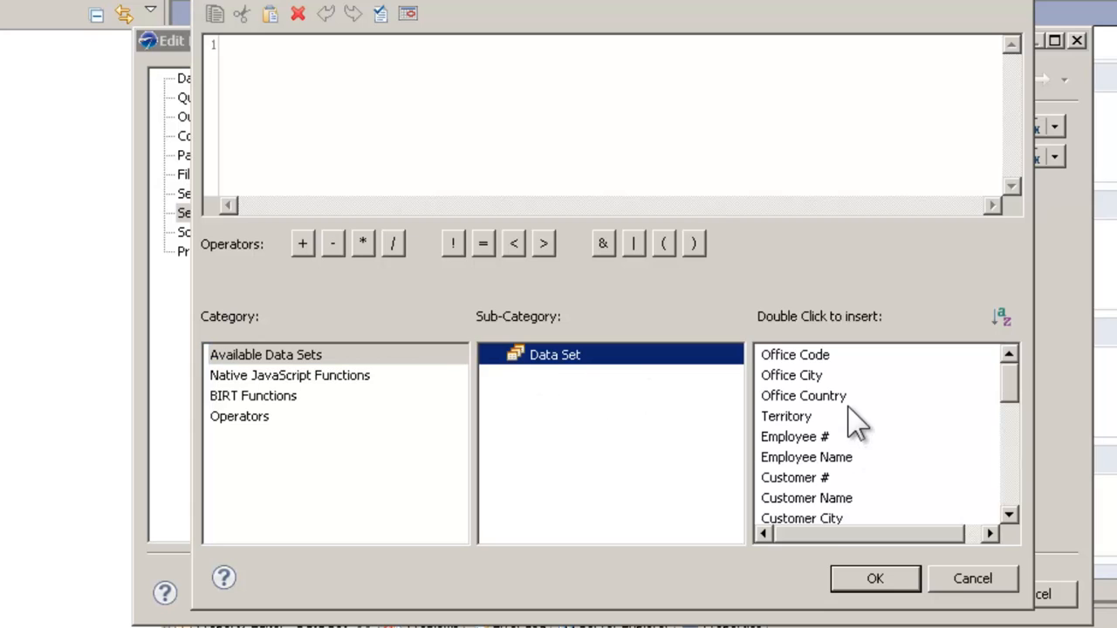
pyautogui.click(874, 578)
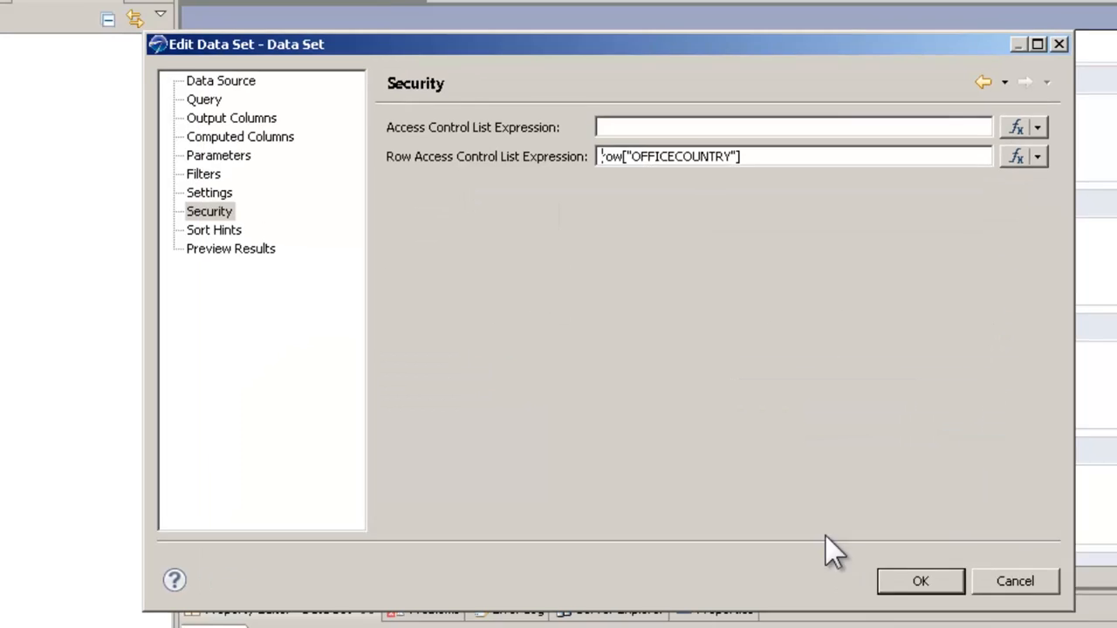
pyautogui.click(920, 581)
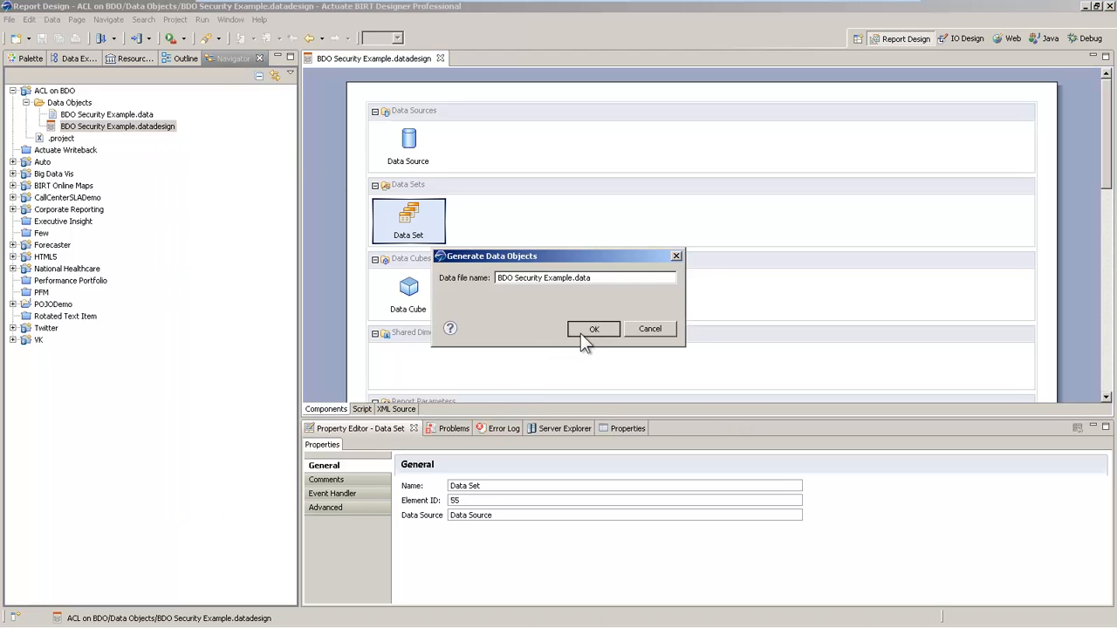
# - Regenerate BDO Security Example.data and choose Publish from its Navigator menu
pyautogui.click(594, 329)
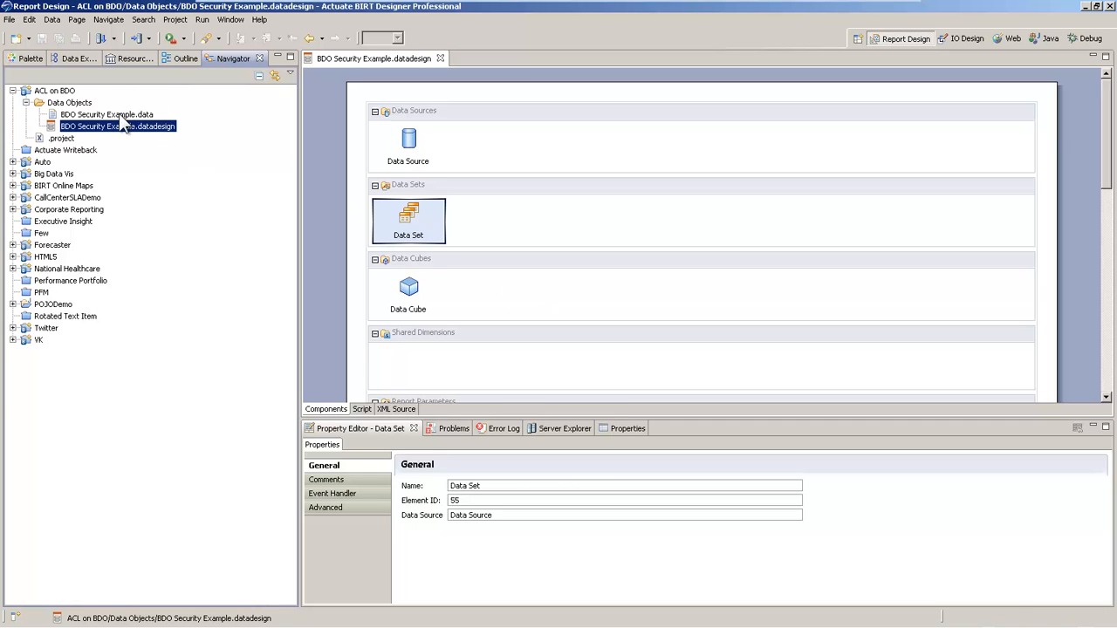
pyautogui.rightClick(90, 114)
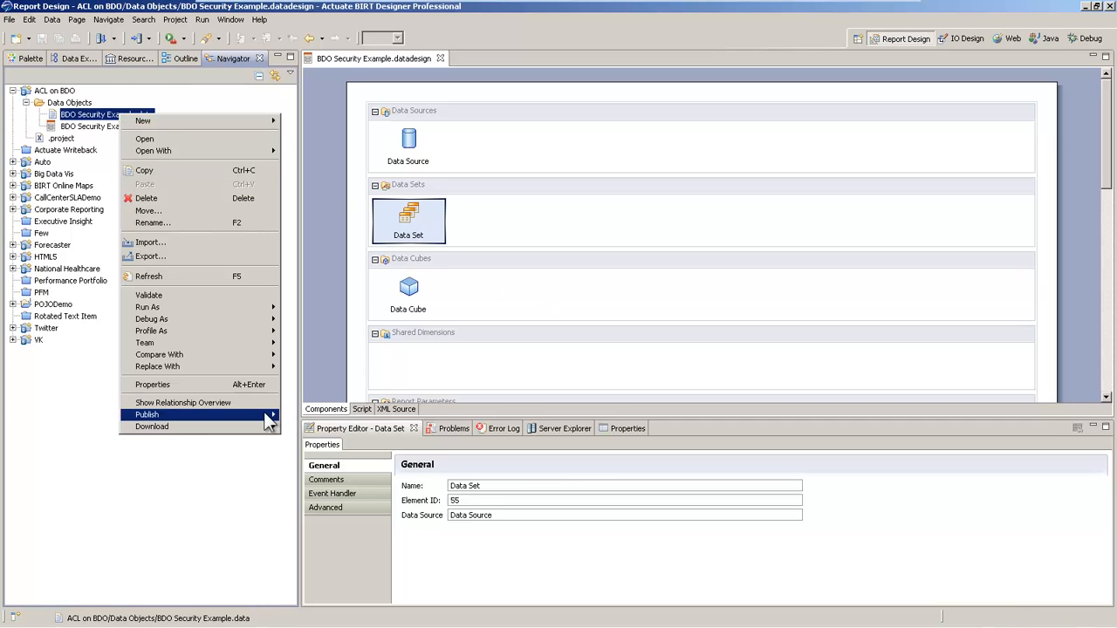
pyautogui.click(145, 414)
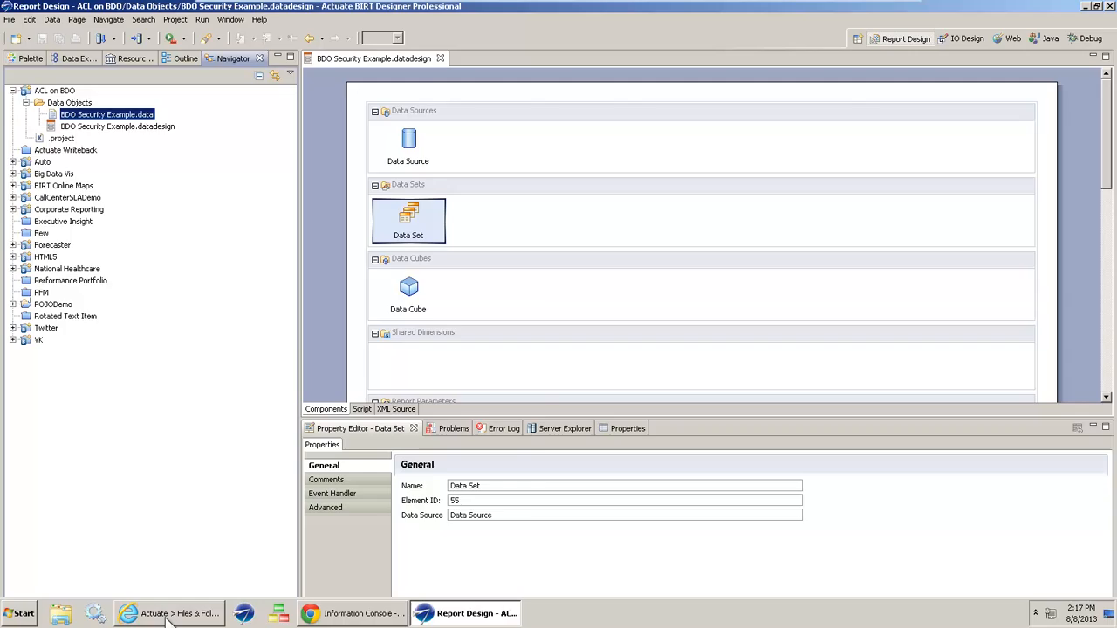
# - Open BDO Security Example's properties on the Privileges tab in Management Console
pyautogui.click(166, 613)
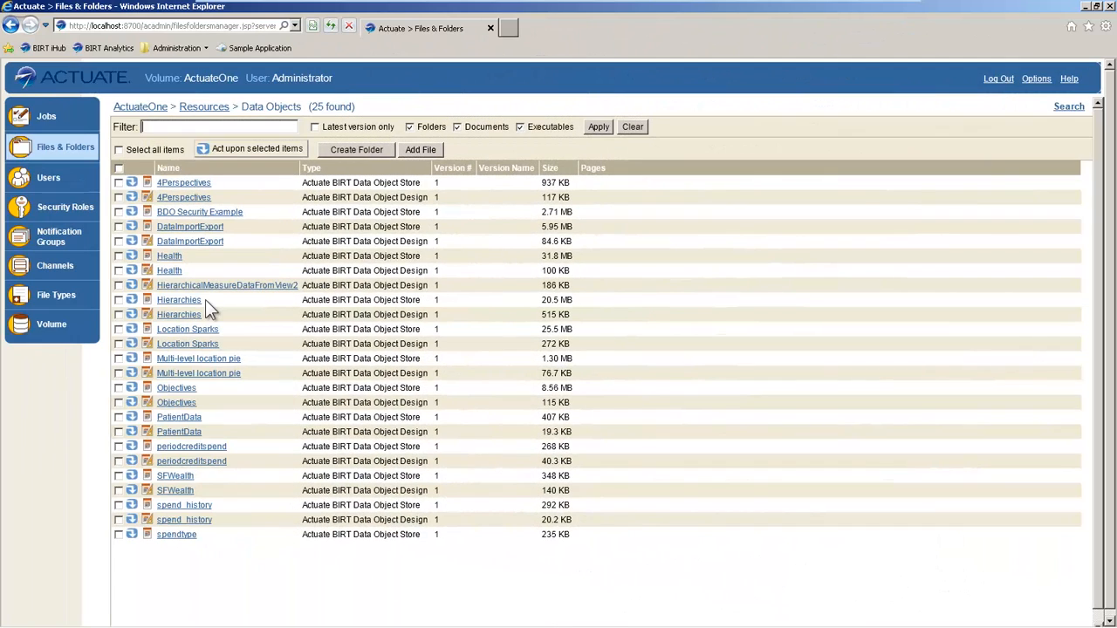
pyautogui.moveTo(222, 238)
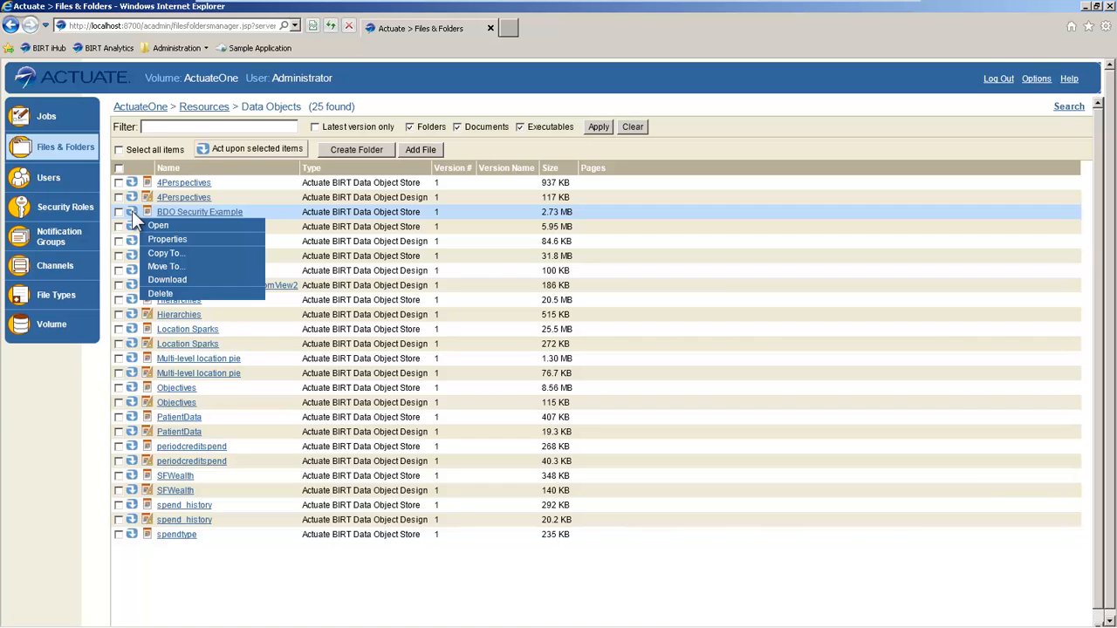
pyautogui.click(167, 239)
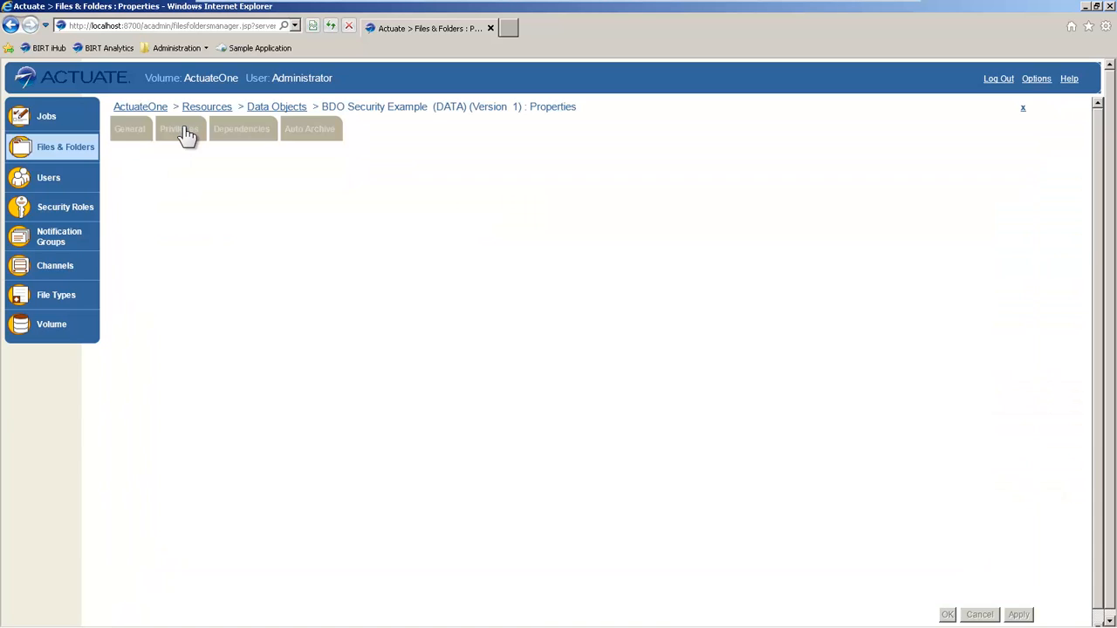
pyautogui.click(179, 129)
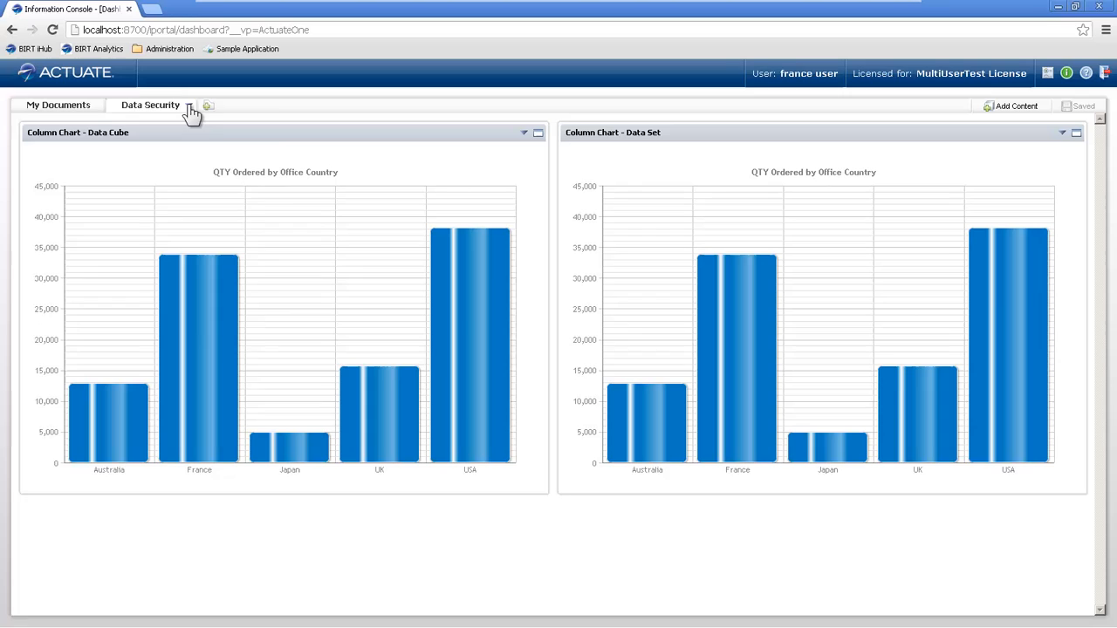
# - Refresh the Data Security dashboard from its tab menu and save it
pyautogui.click(208, 104)
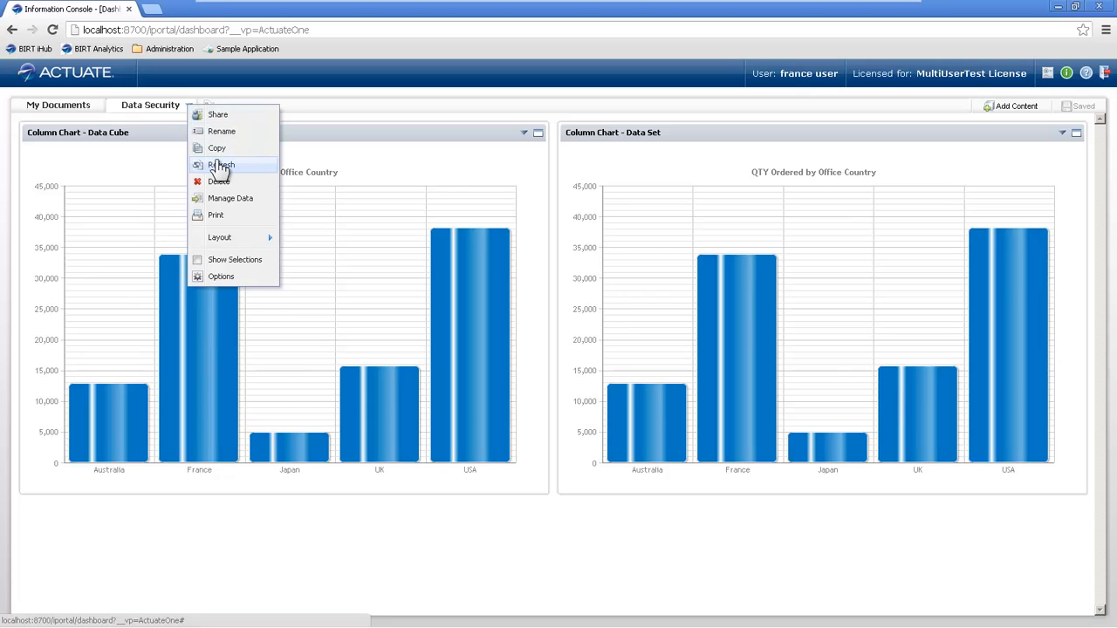
pyautogui.click(221, 165)
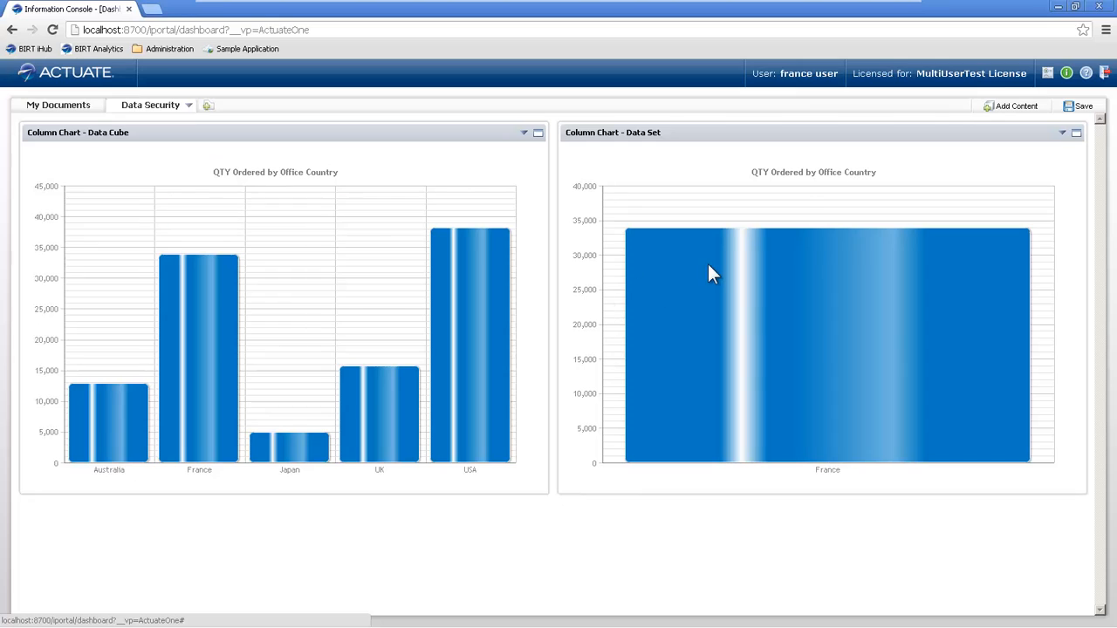
pyautogui.moveTo(714, 273)
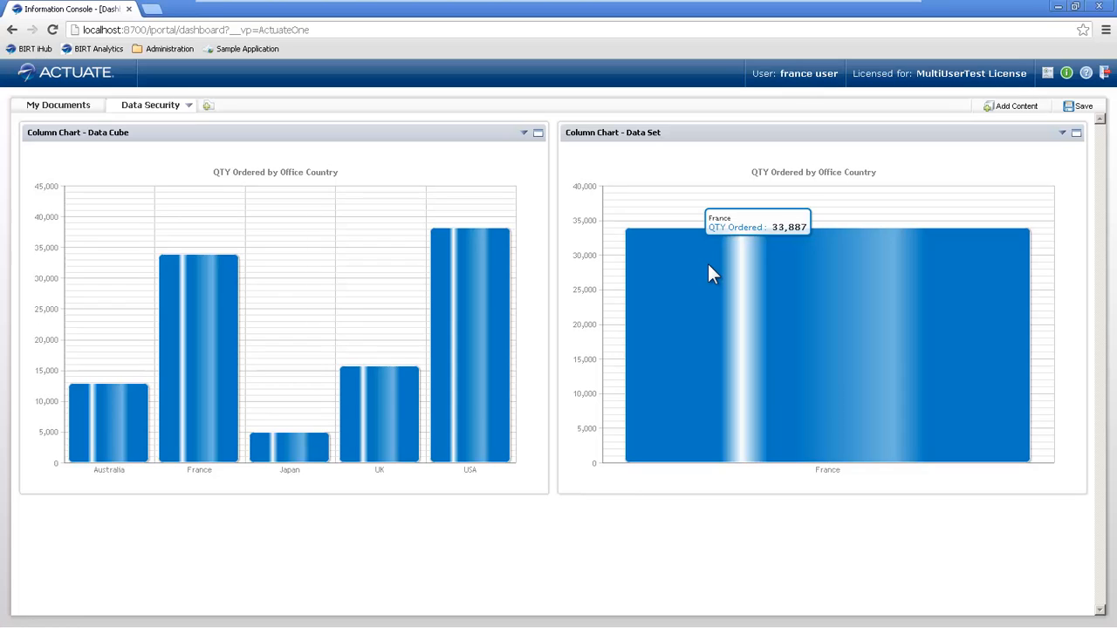
pyautogui.click(1080, 105)
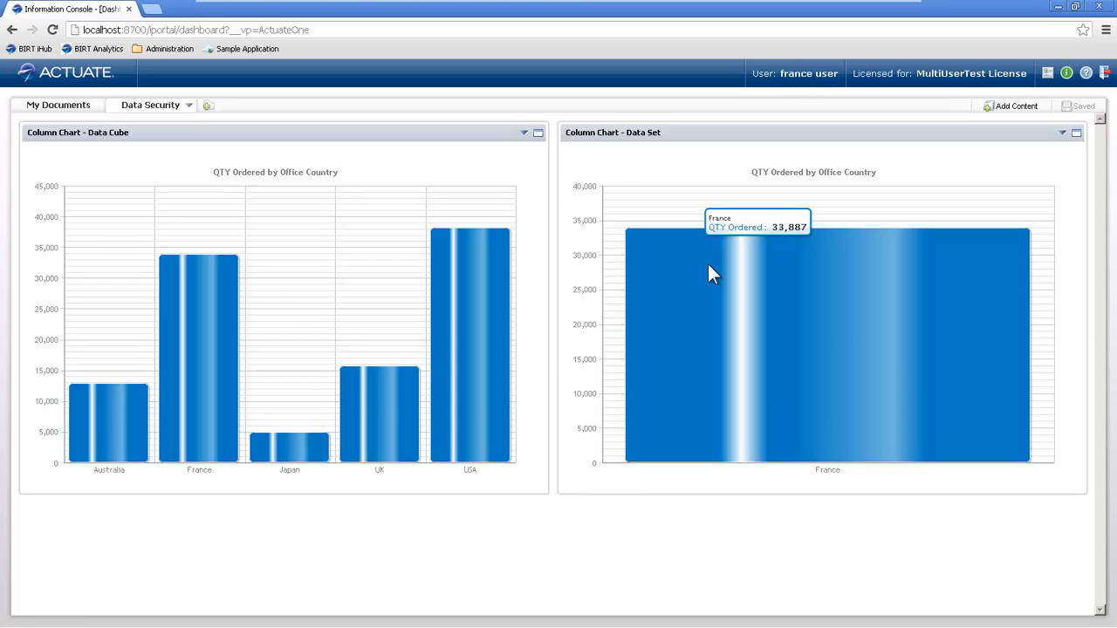
pyautogui.moveTo(437, 262)
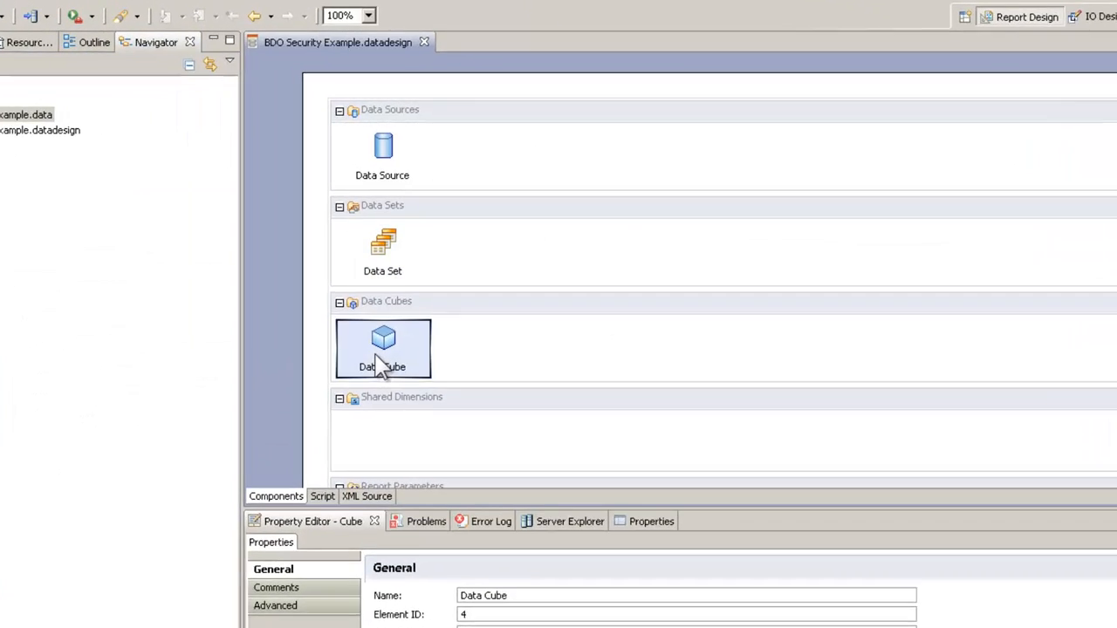
# - Open the Data Cube's Office Country level settings for editing
pyautogui.doubleClick(382, 349)
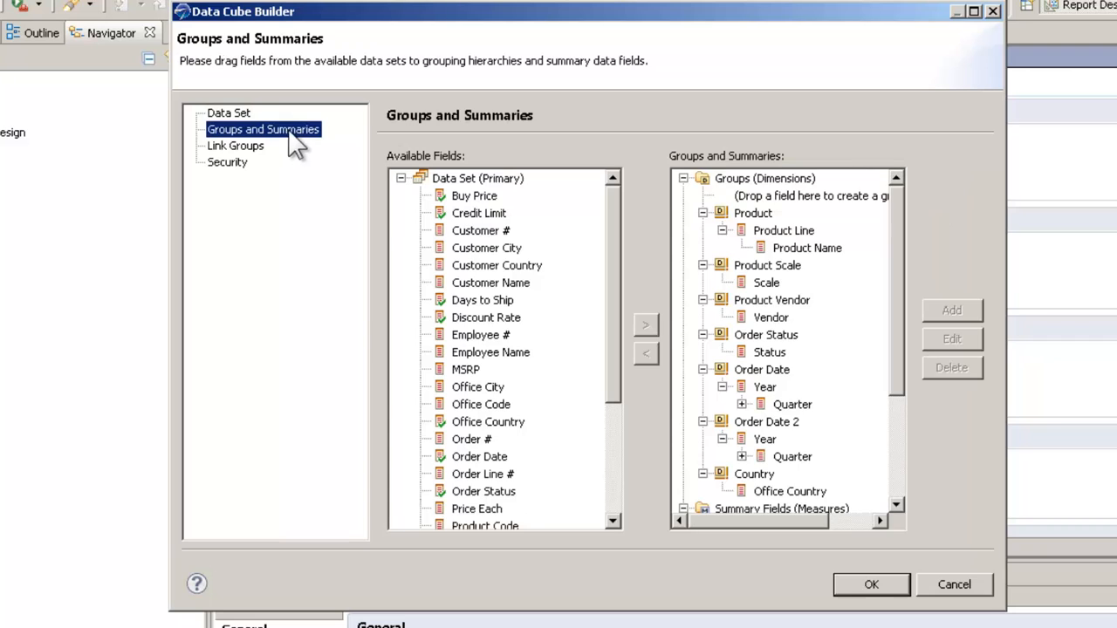
pyautogui.moveTo(807, 197)
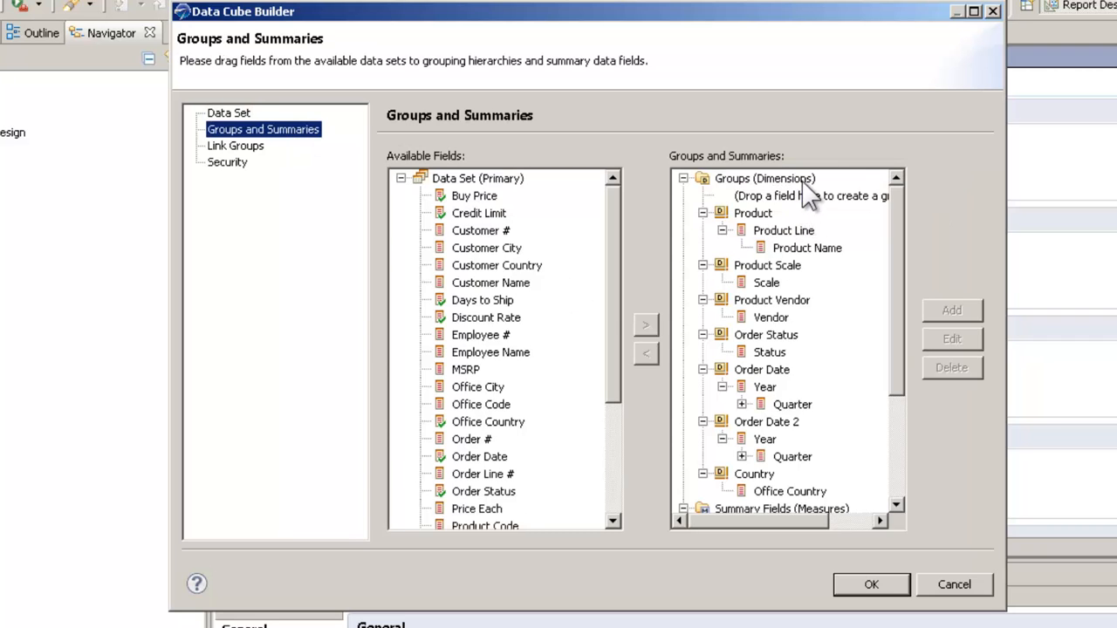
pyautogui.click(789, 491)
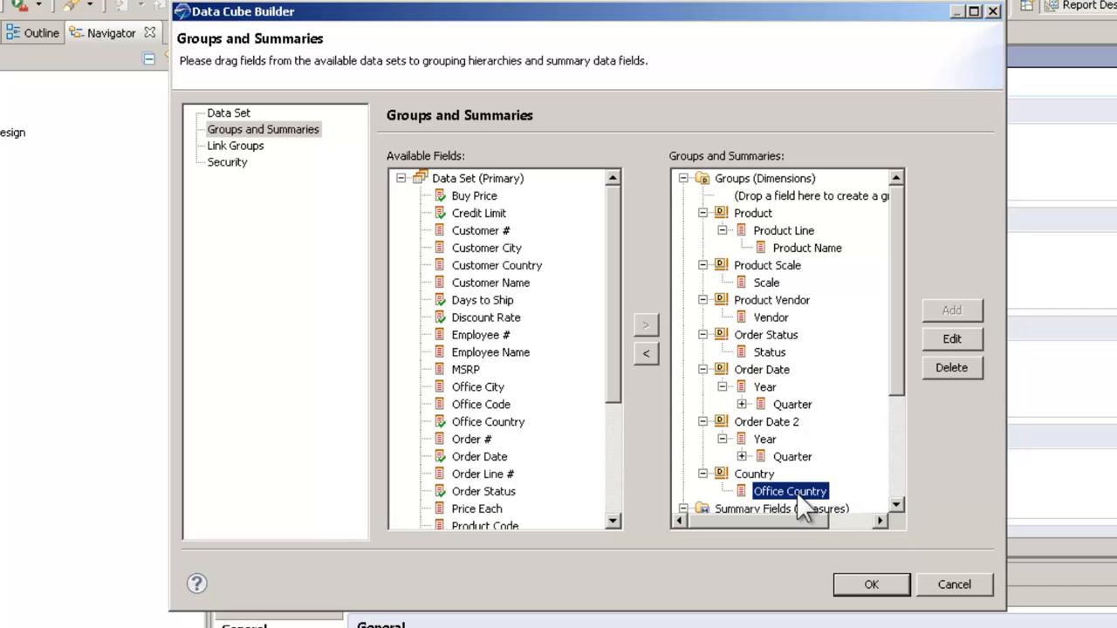
pyautogui.moveTo(872, 436)
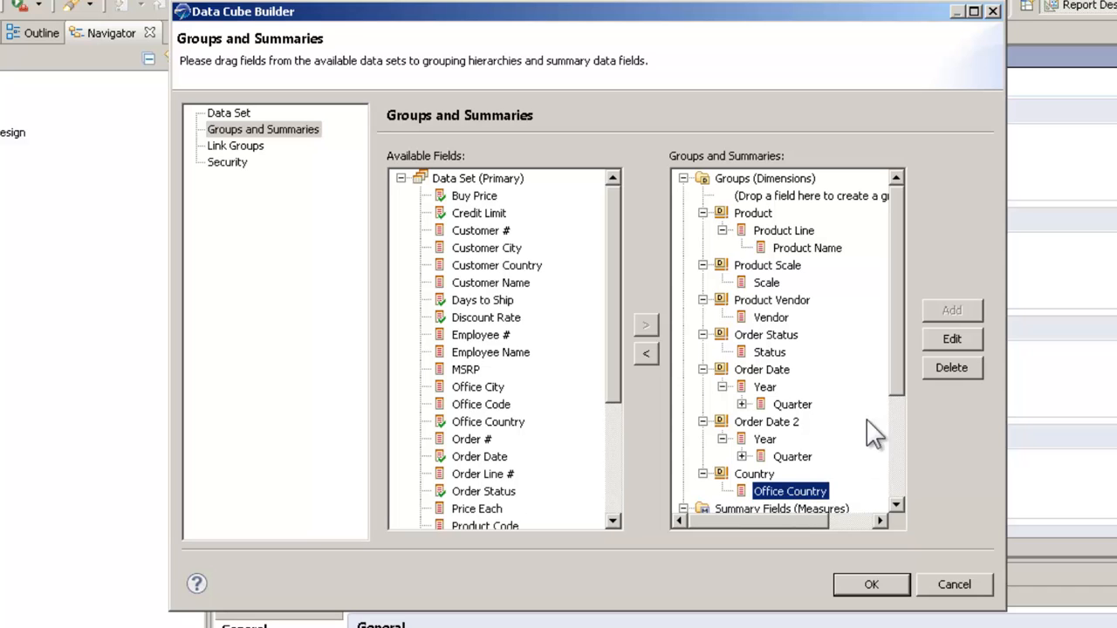
pyautogui.click(951, 339)
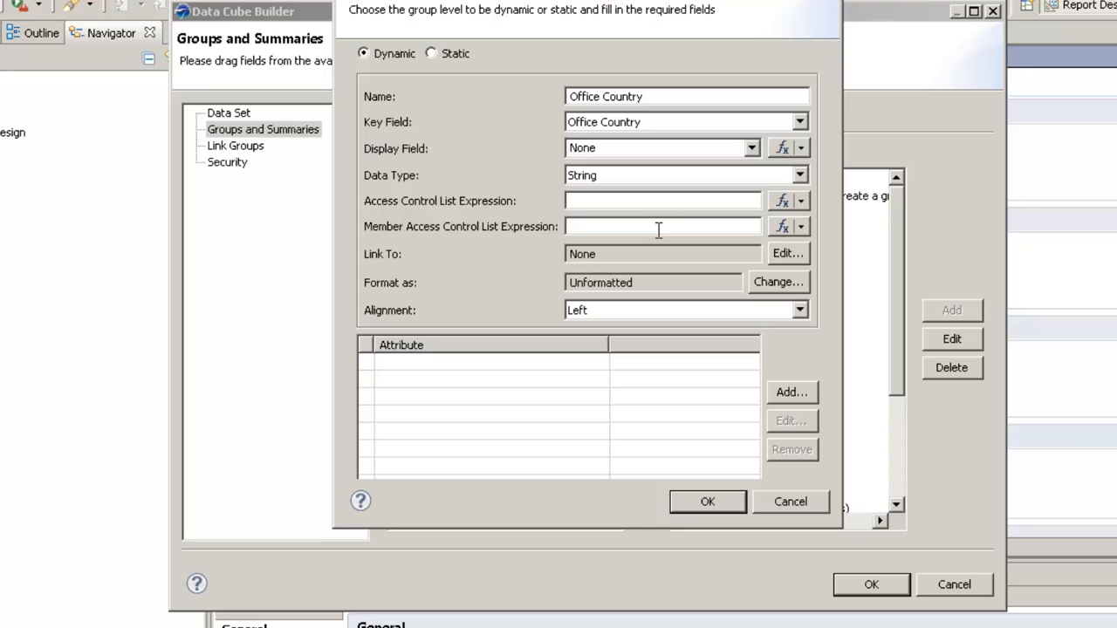
# - Set its member access control expression to dataSetRow["OFFICECOUNTRY"] and save the cube
pyautogui.click(801, 226)
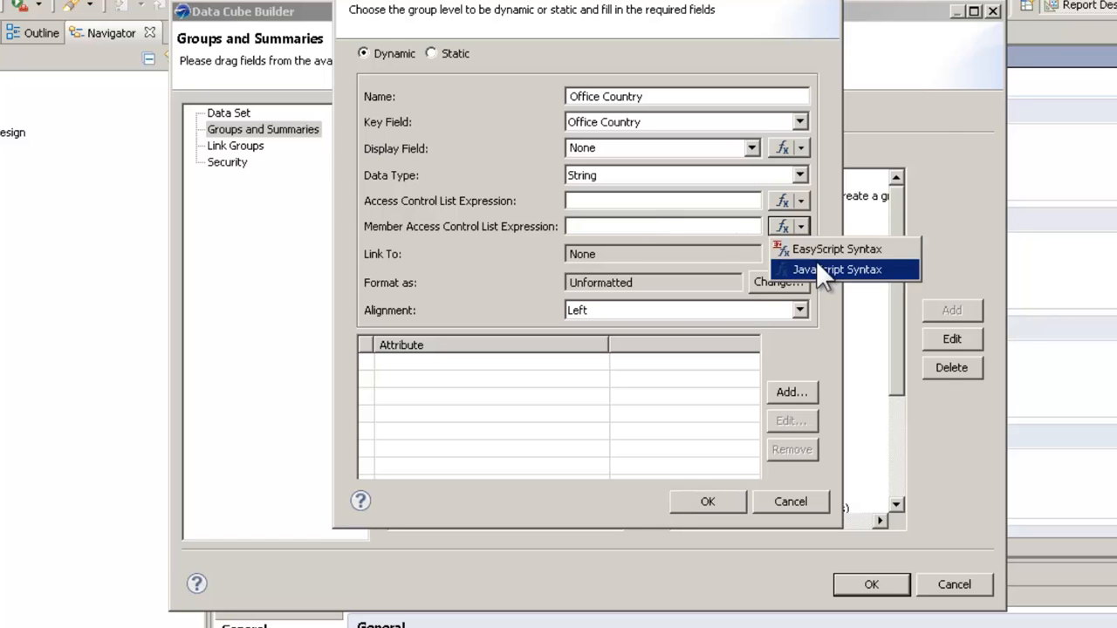
pyautogui.click(836, 269)
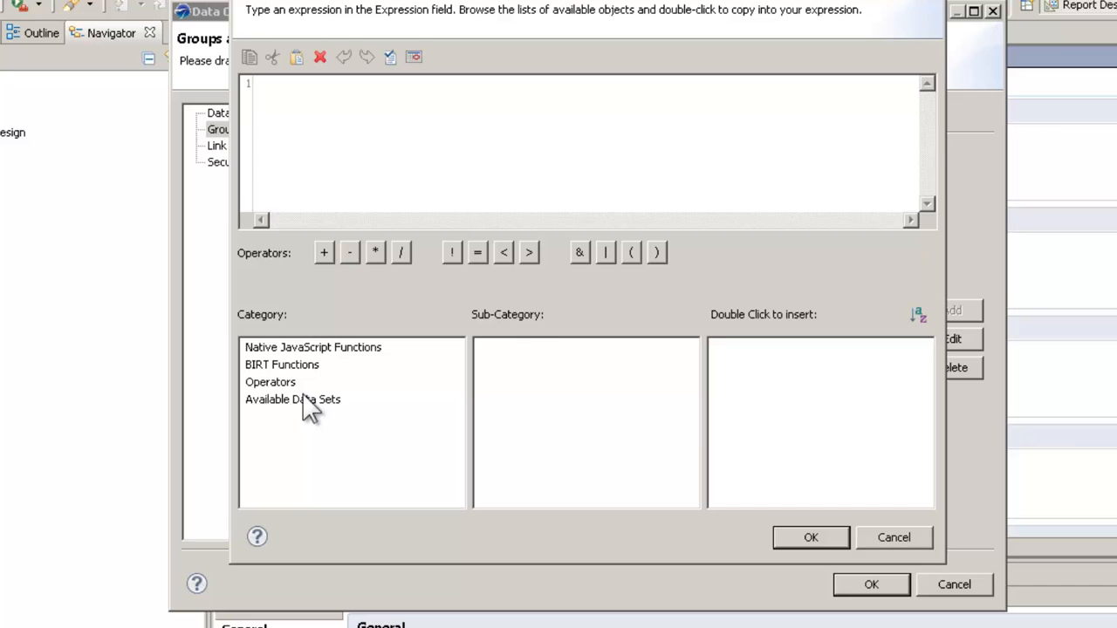
pyautogui.click(292, 399)
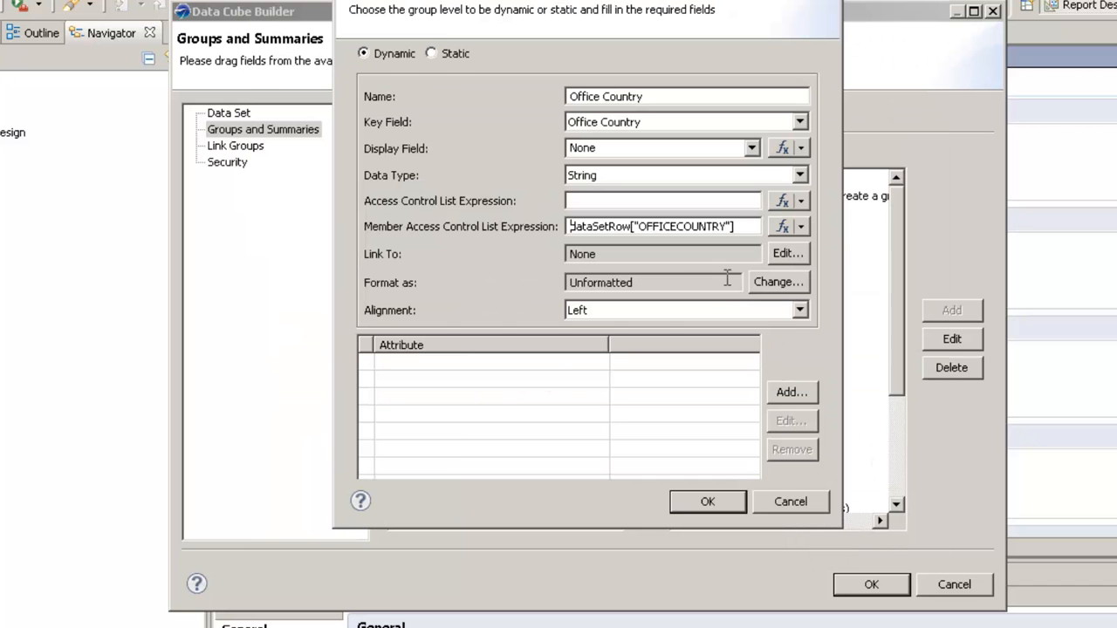
pyautogui.moveTo(685, 253)
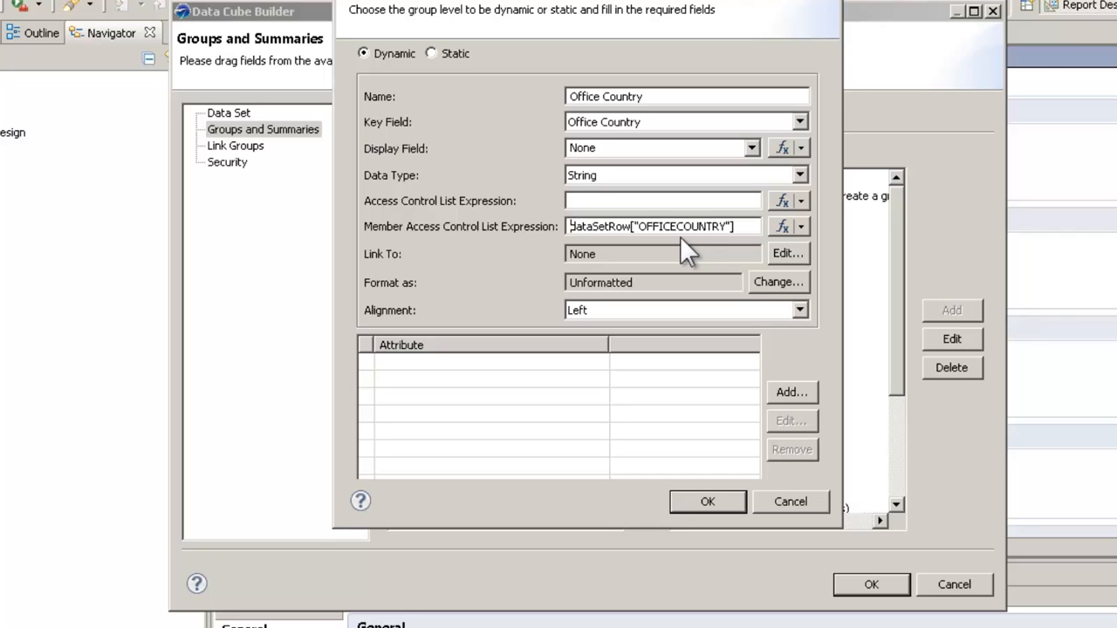
pyautogui.moveTo(705, 394)
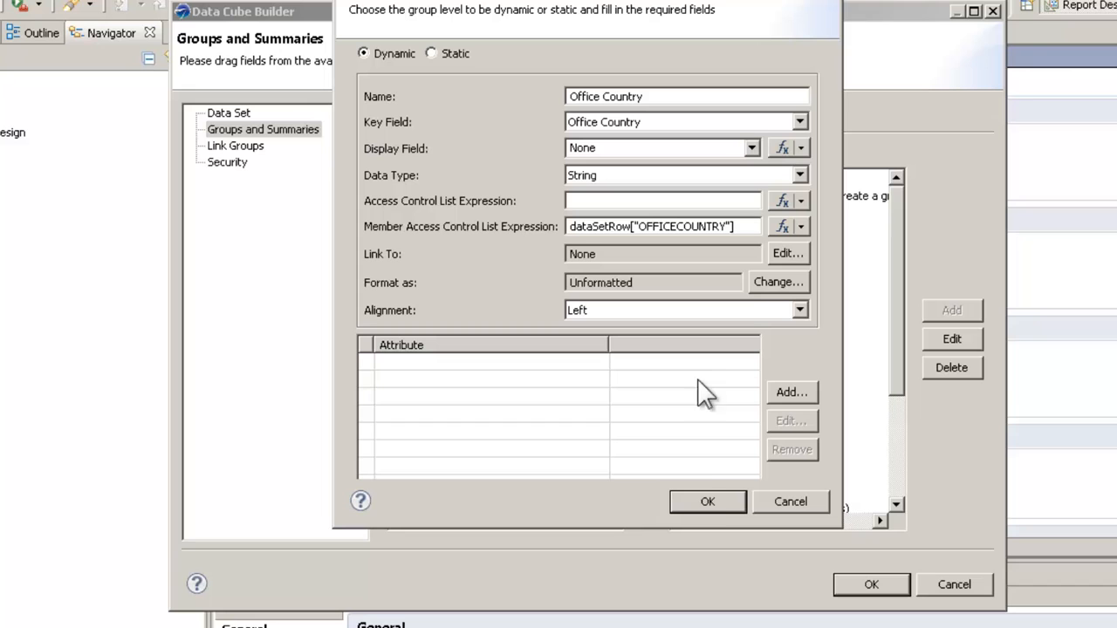
pyautogui.click(707, 501)
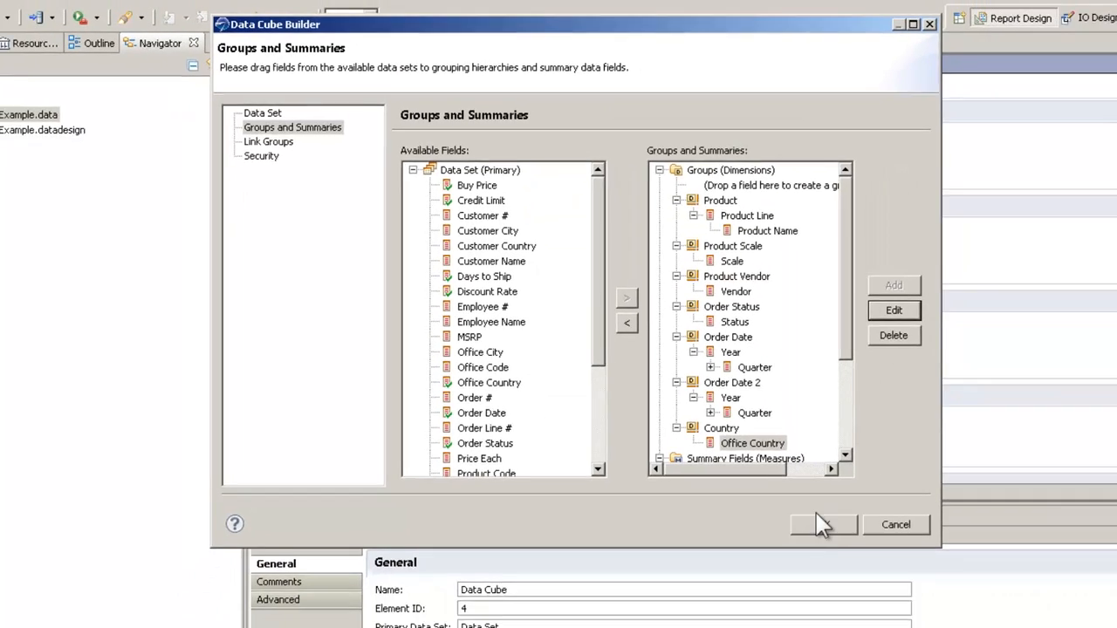
pyautogui.click(823, 524)
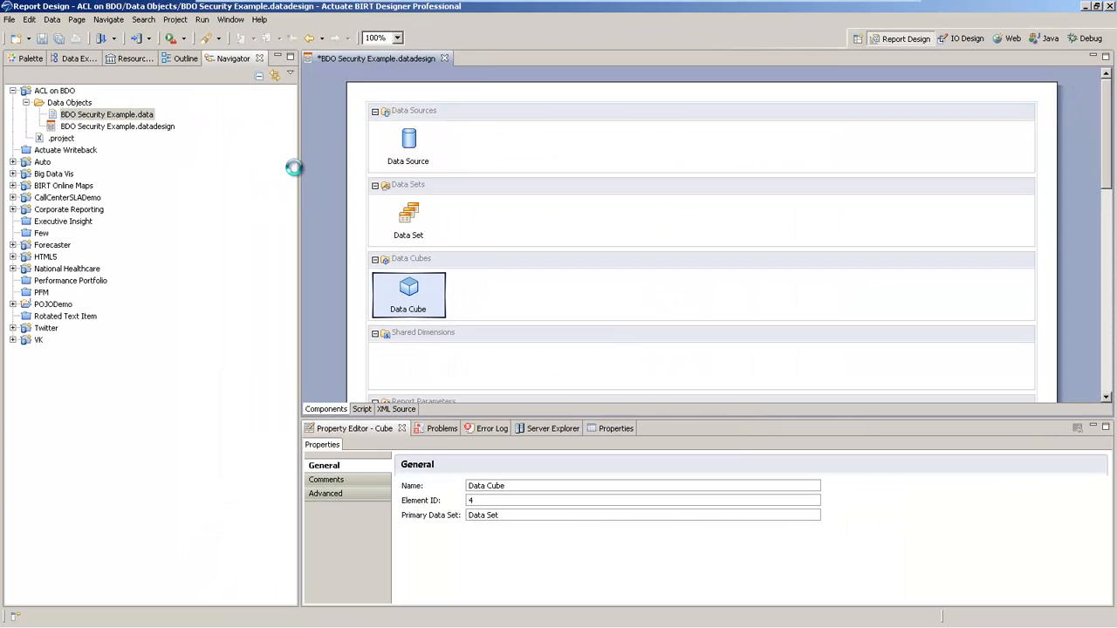
# - Regenerate the BDO Security Example data object from its data design, overwriting the old file
pyautogui.rightClick(118, 125)
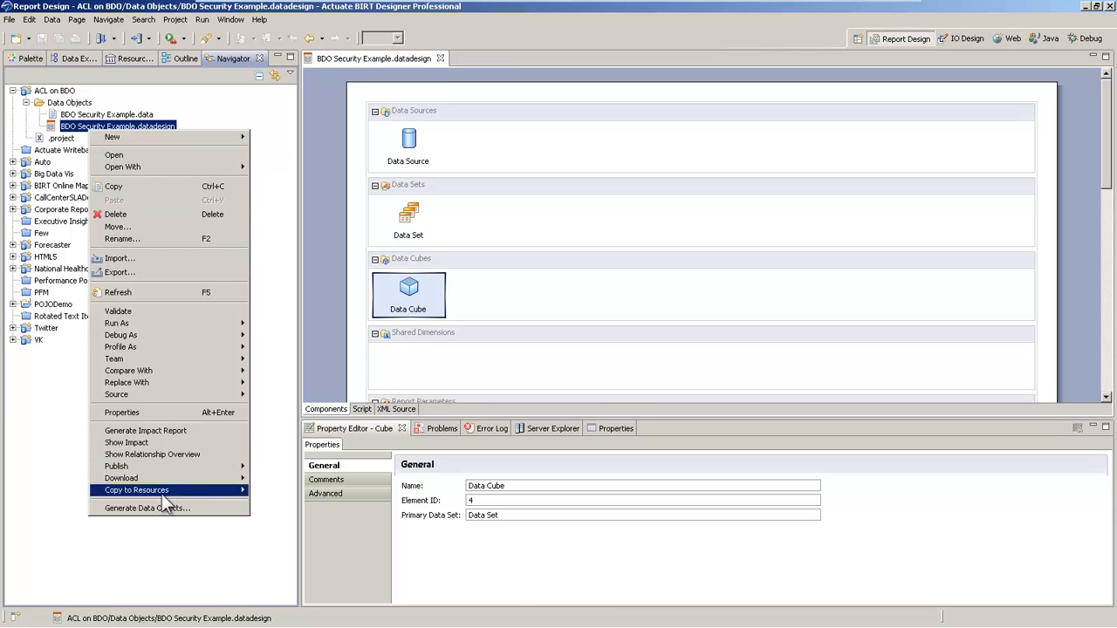
pyautogui.click(136, 490)
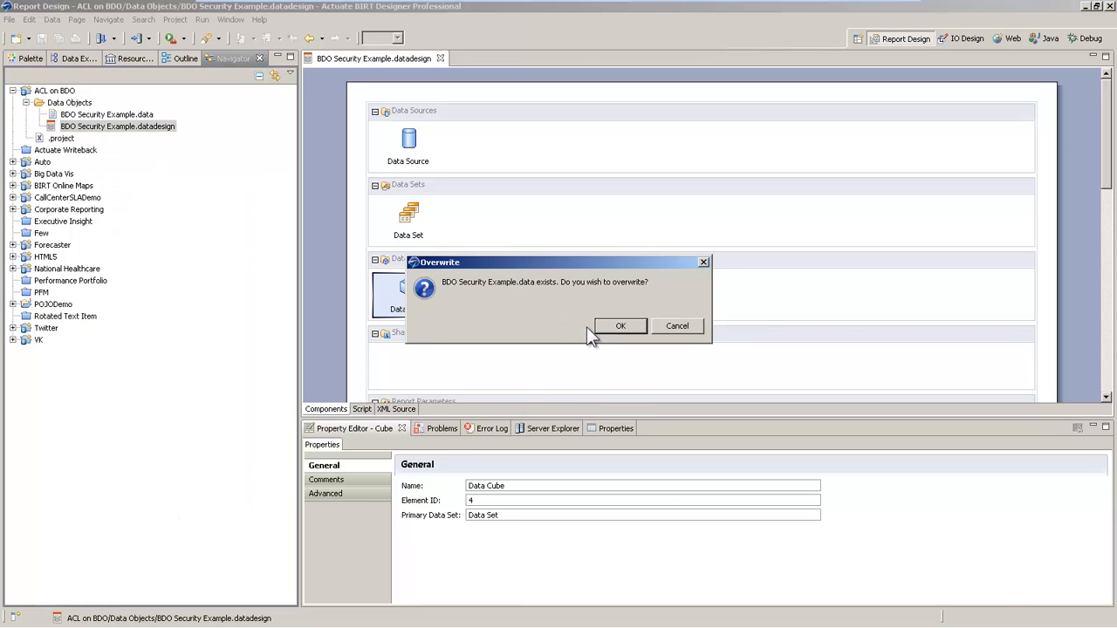
pyautogui.click(620, 325)
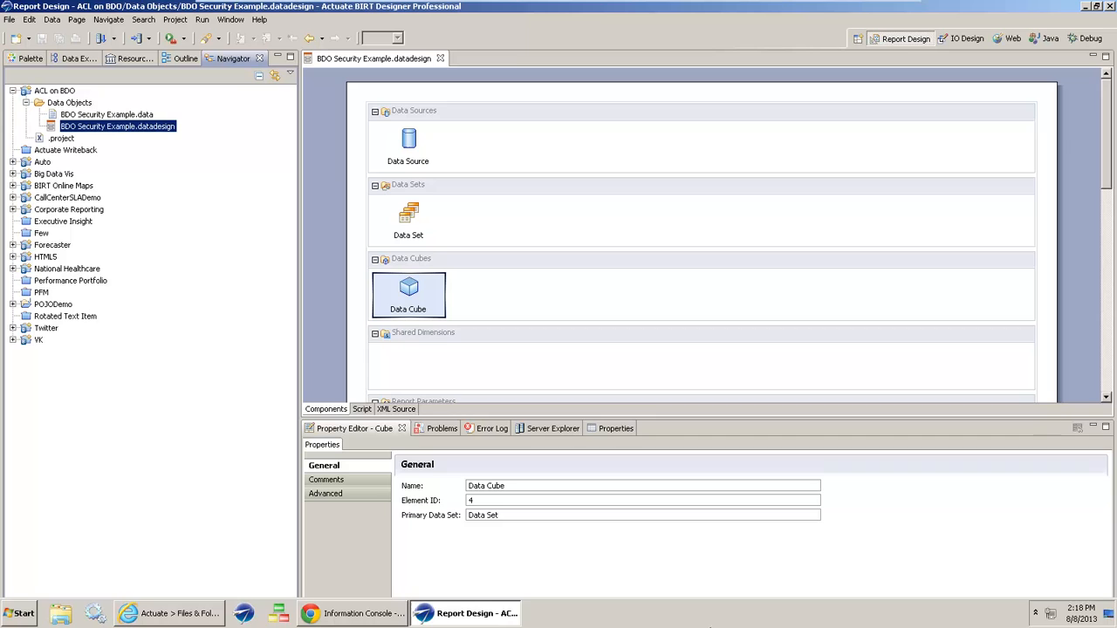
# - Publish BDO Security Example.data to the iHub server as a resource
pyautogui.rightClick(107, 114)
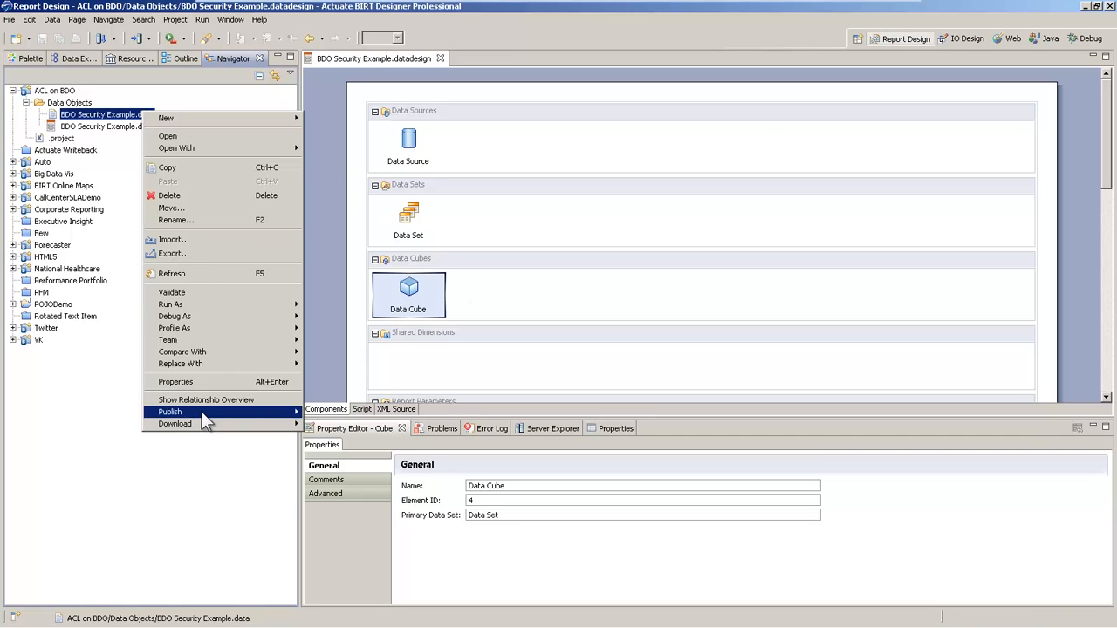
pyautogui.click(169, 411)
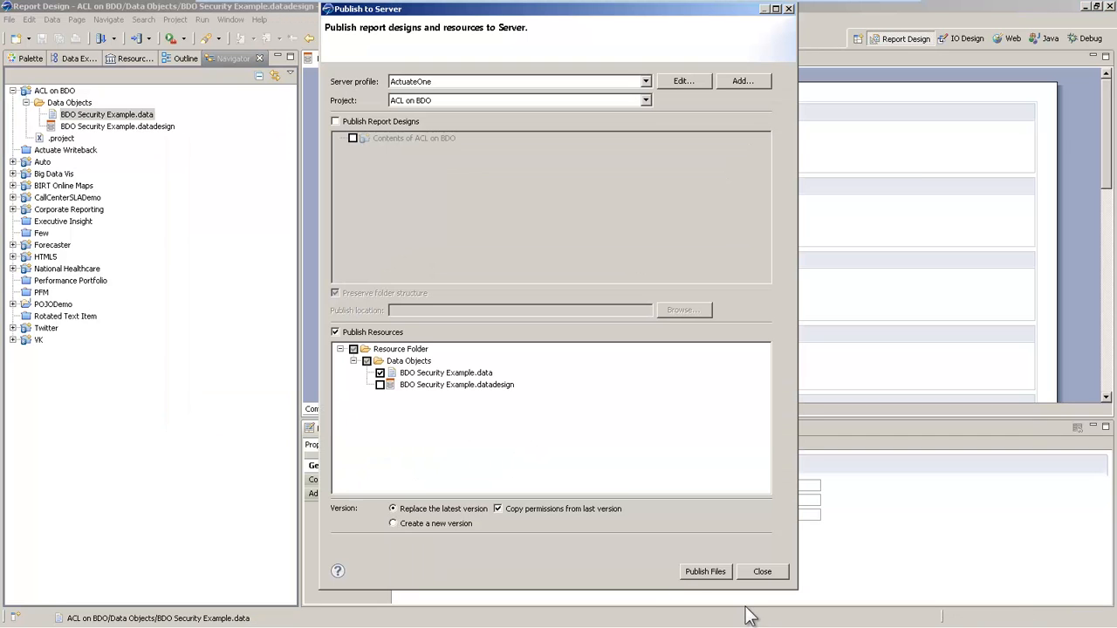
pyautogui.moveTo(520, 537)
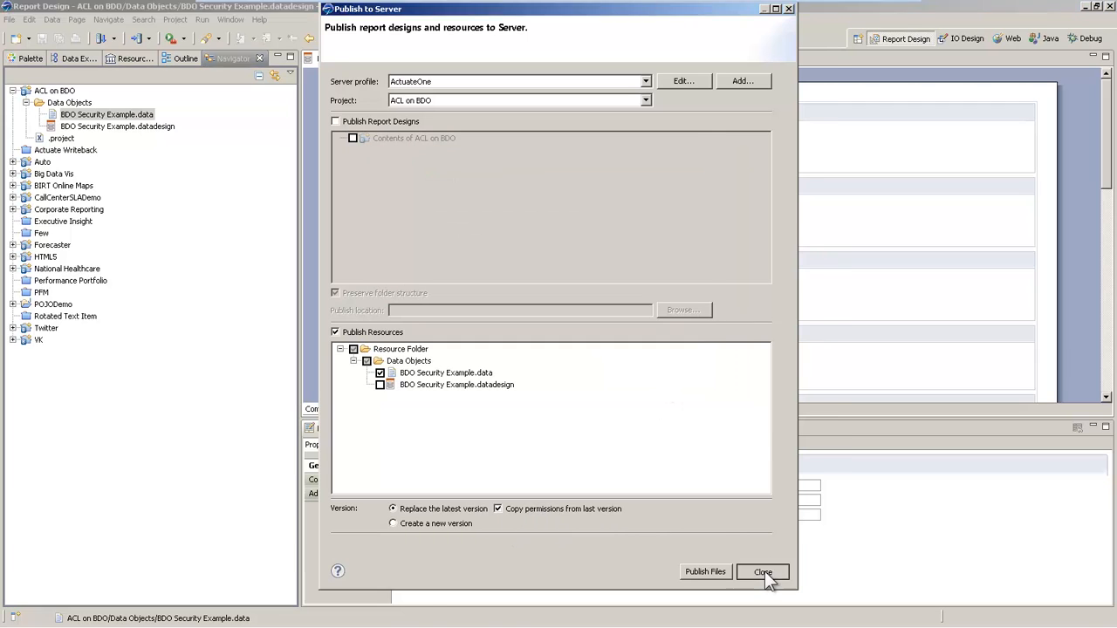
pyautogui.click(762, 571)
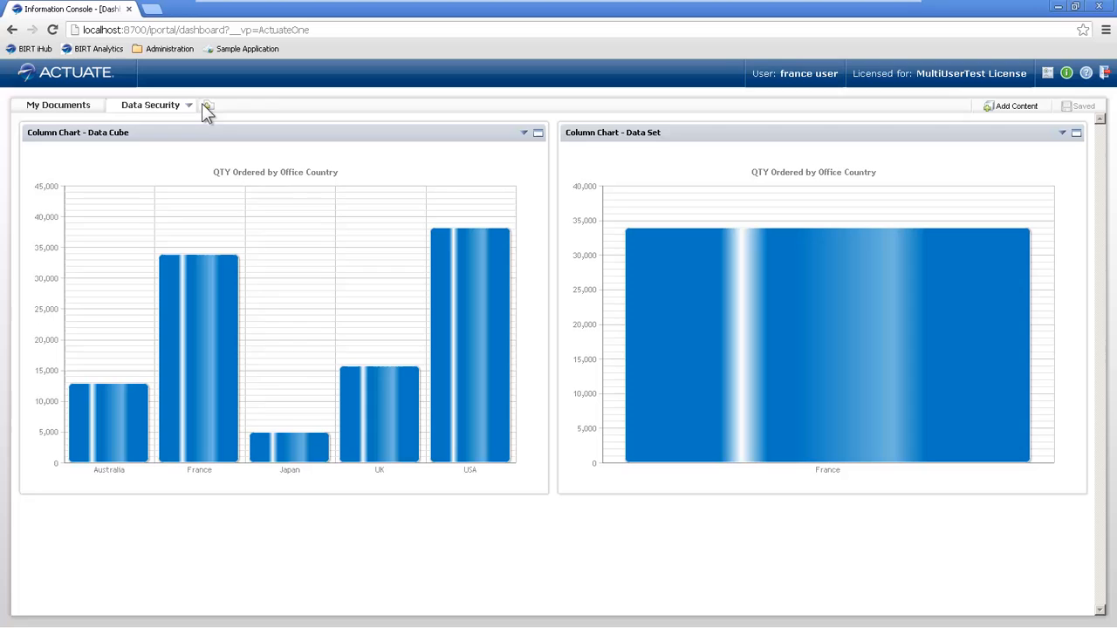
pyautogui.moveTo(225, 172)
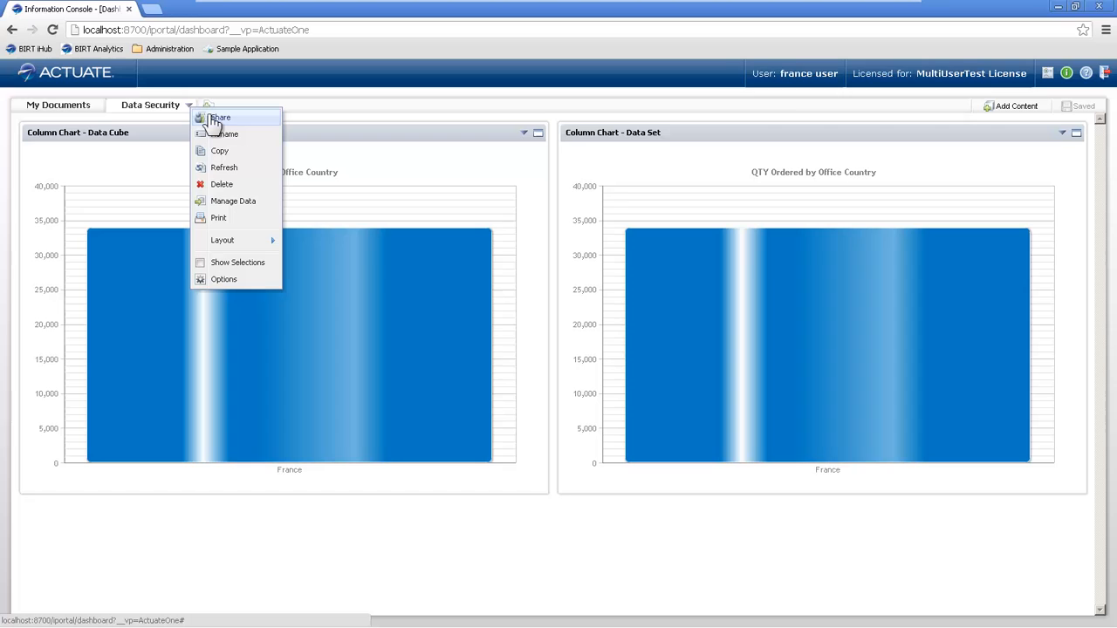
# - Open the Data Security dashboard's Share dialog, review the Privilege tab, then cancel
pyautogui.click(219, 117)
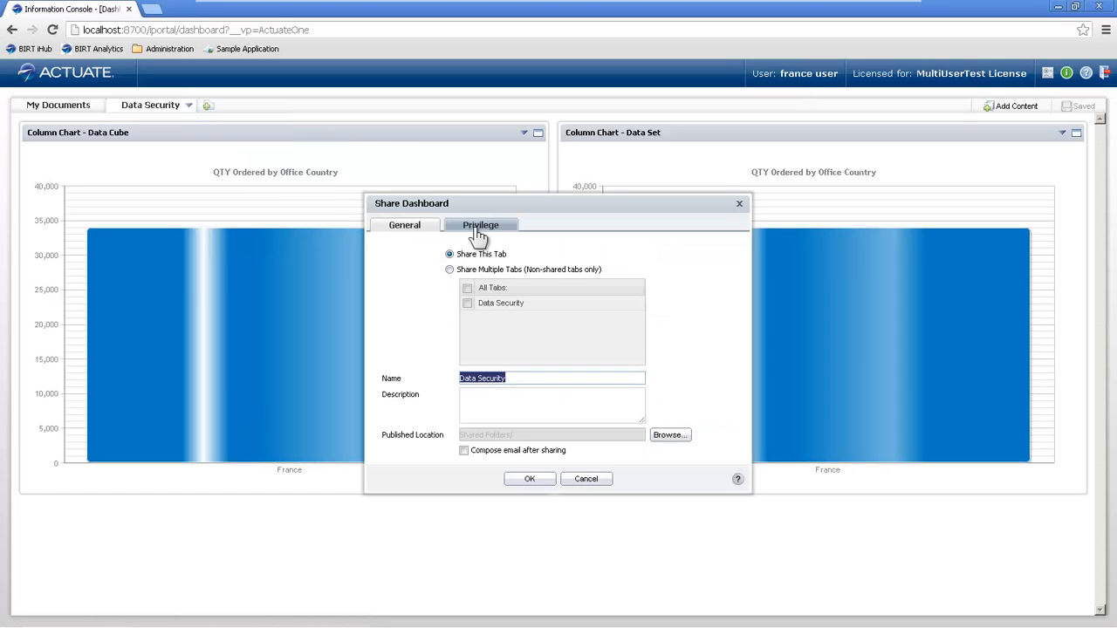
pyautogui.click(481, 225)
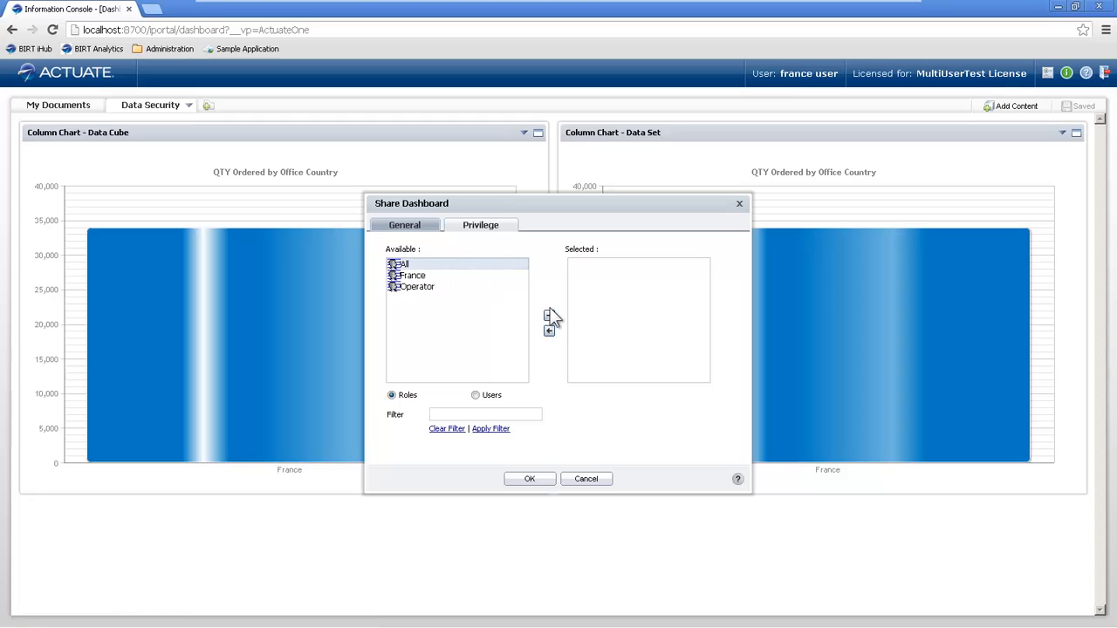
pyautogui.click(585, 478)
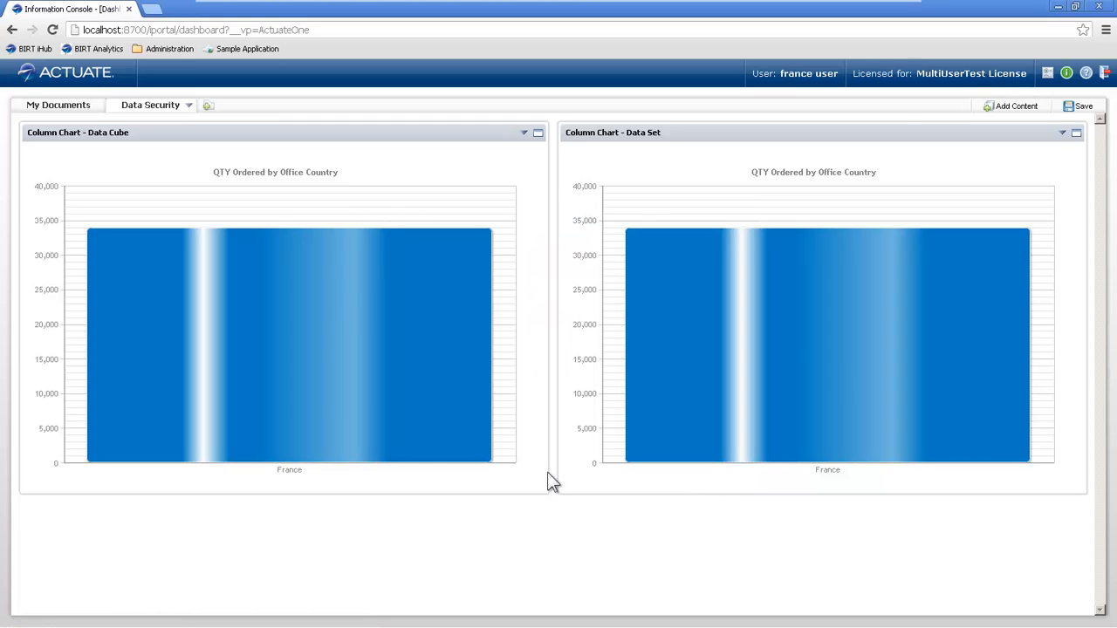
pyautogui.moveTo(1105, 73)
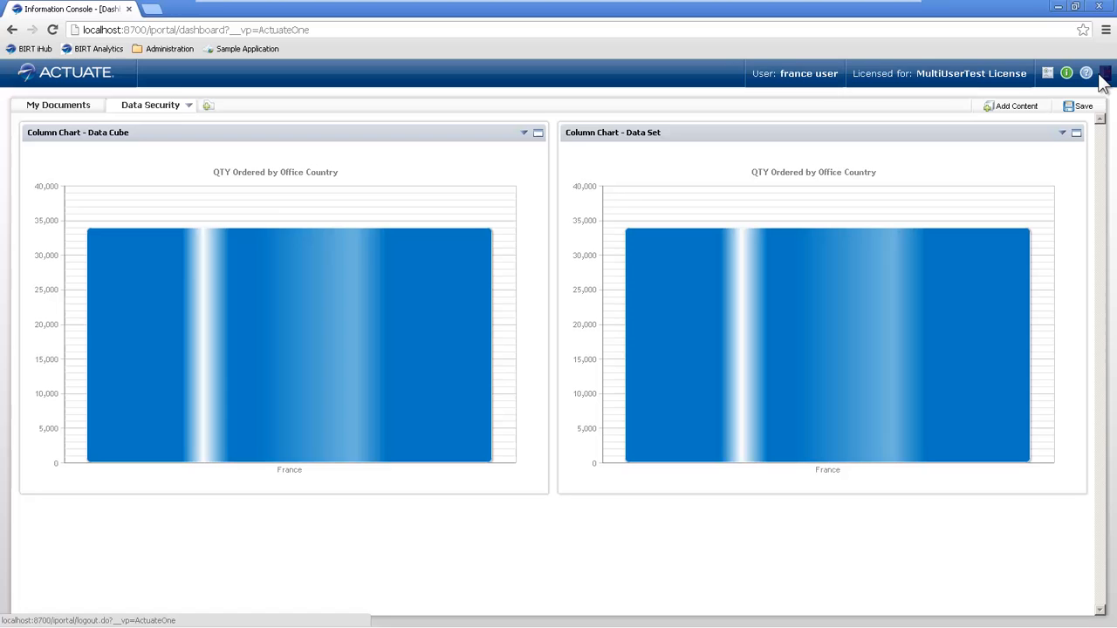
# - Log out the France user, log in as administrator, and open the shared Data Security dashboard
pyautogui.click(1103, 72)
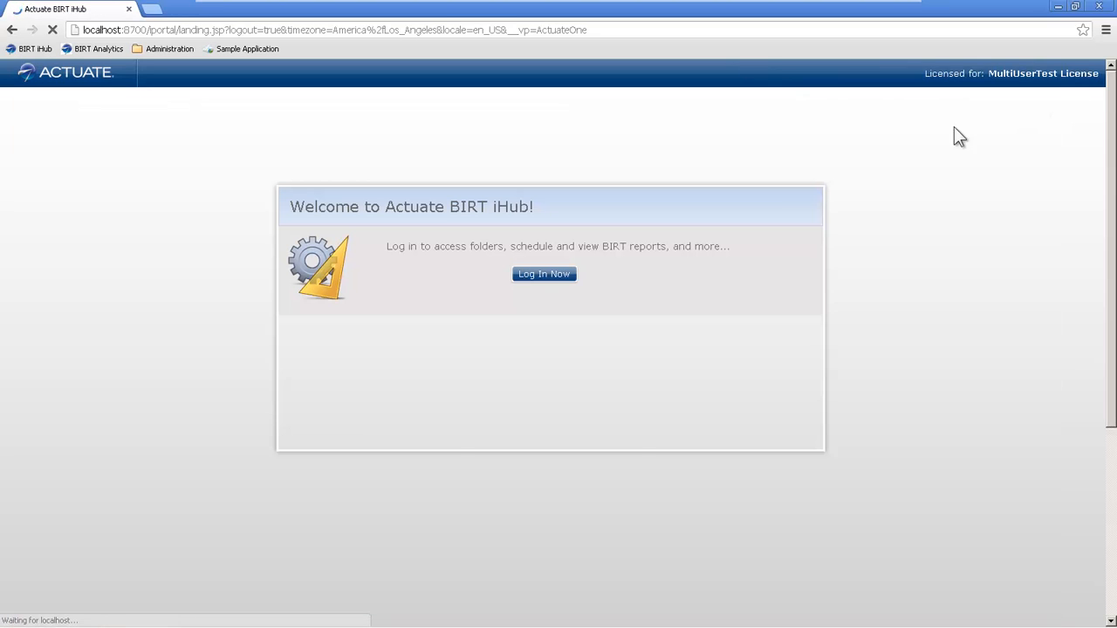
pyautogui.click(543, 274)
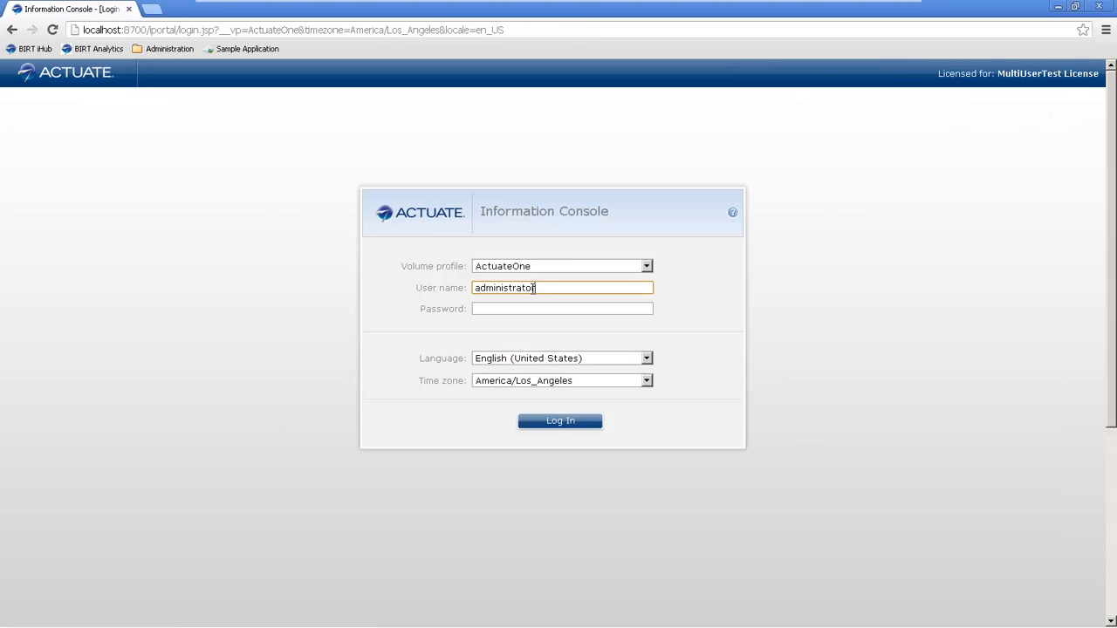
pyautogui.click(559, 421)
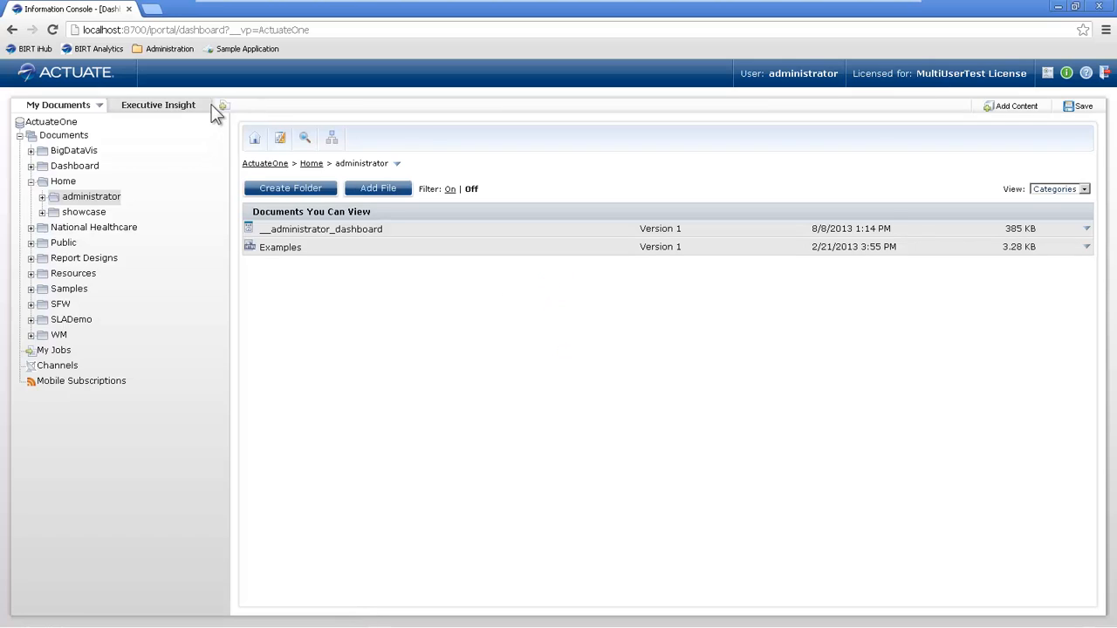
pyautogui.click(223, 105)
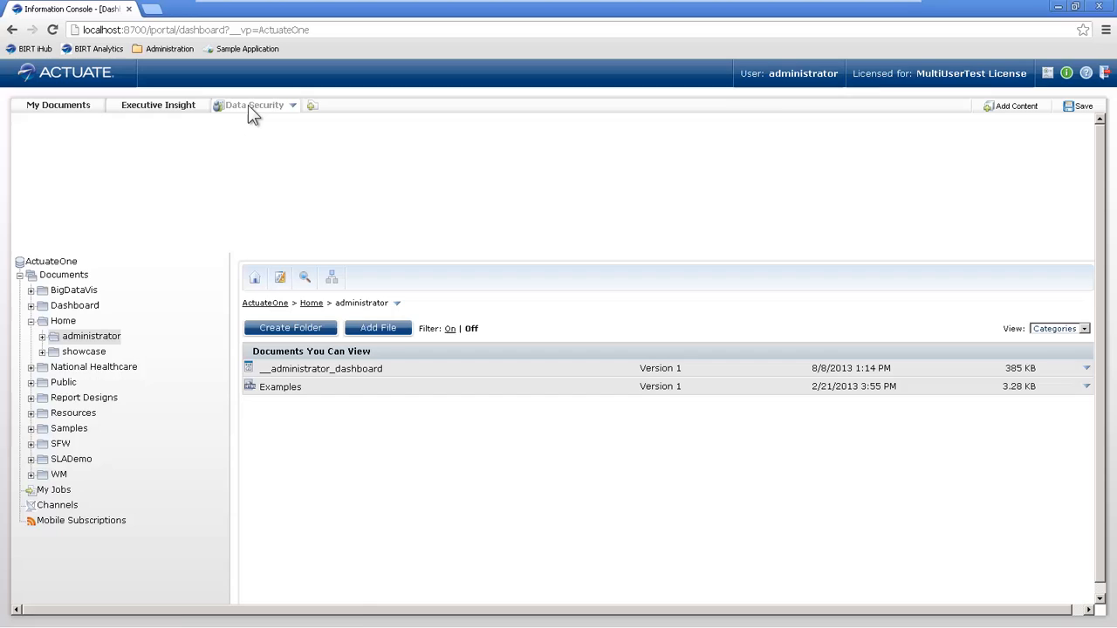
pyautogui.click(254, 105)
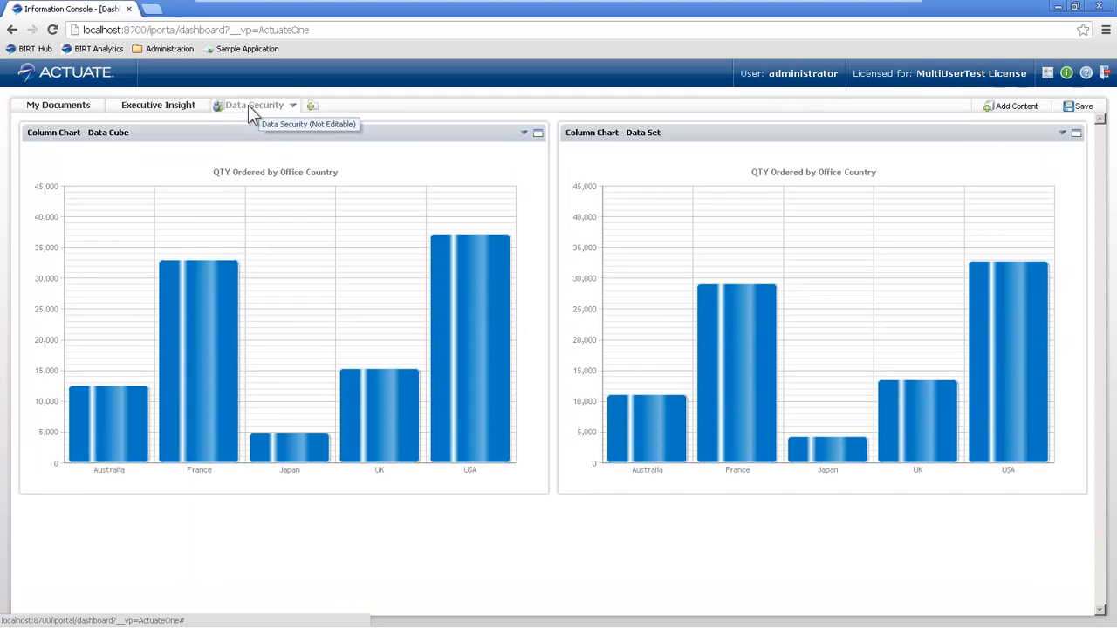
pyautogui.moveTo(301, 248)
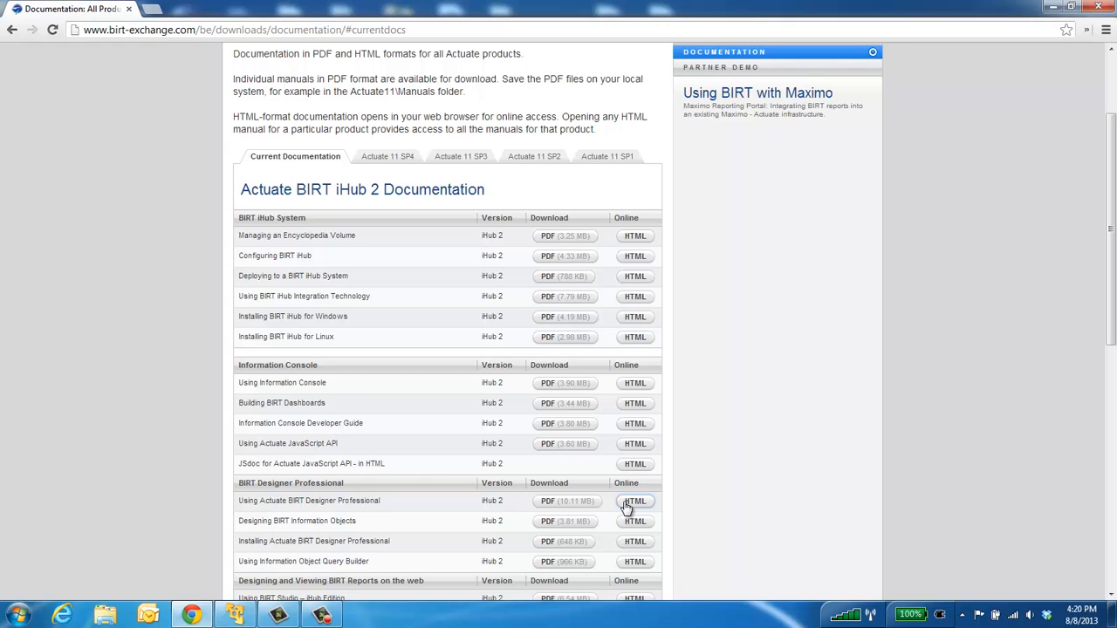
# - Search the Designer Professional HTML help for 'access control list expression' and open 'Adding security to a cube'
pyautogui.click(635, 501)
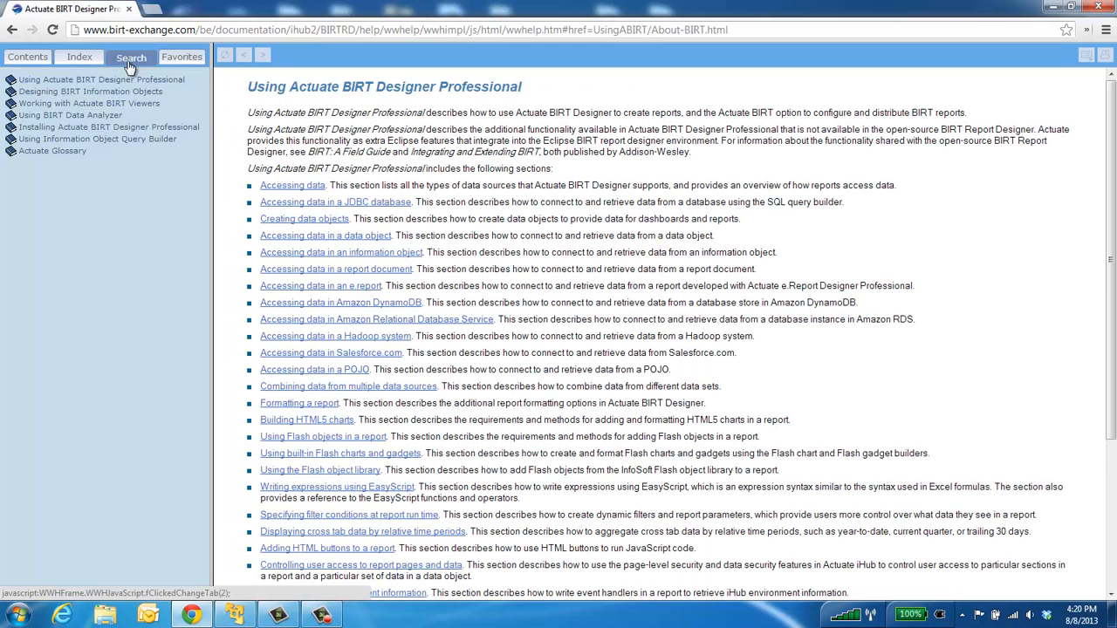
pyautogui.click(131, 57)
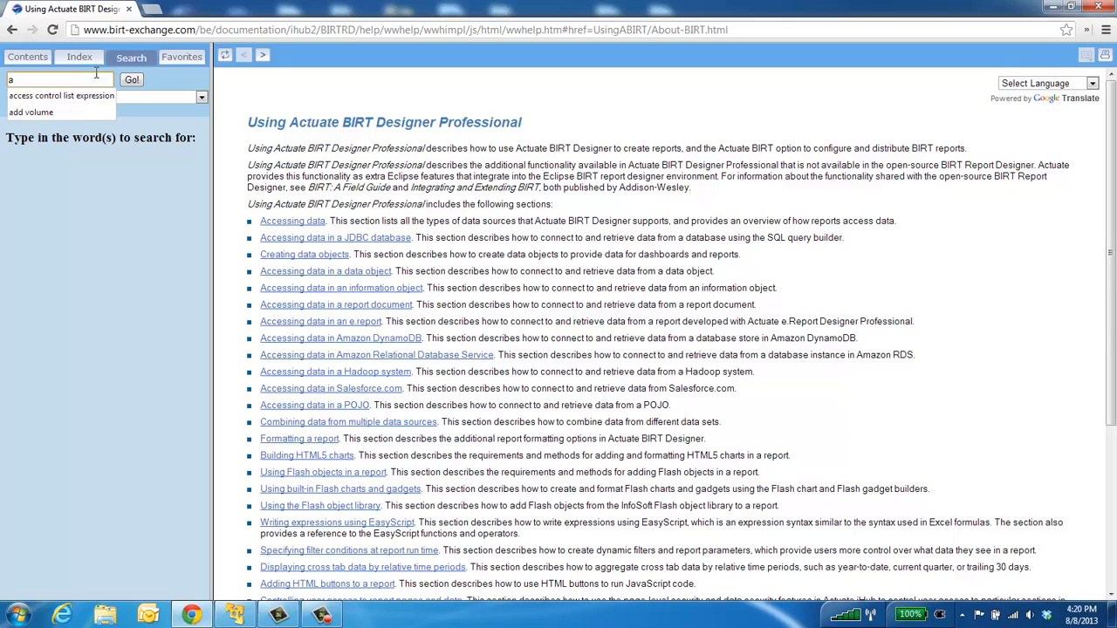
pyautogui.click(62, 95)
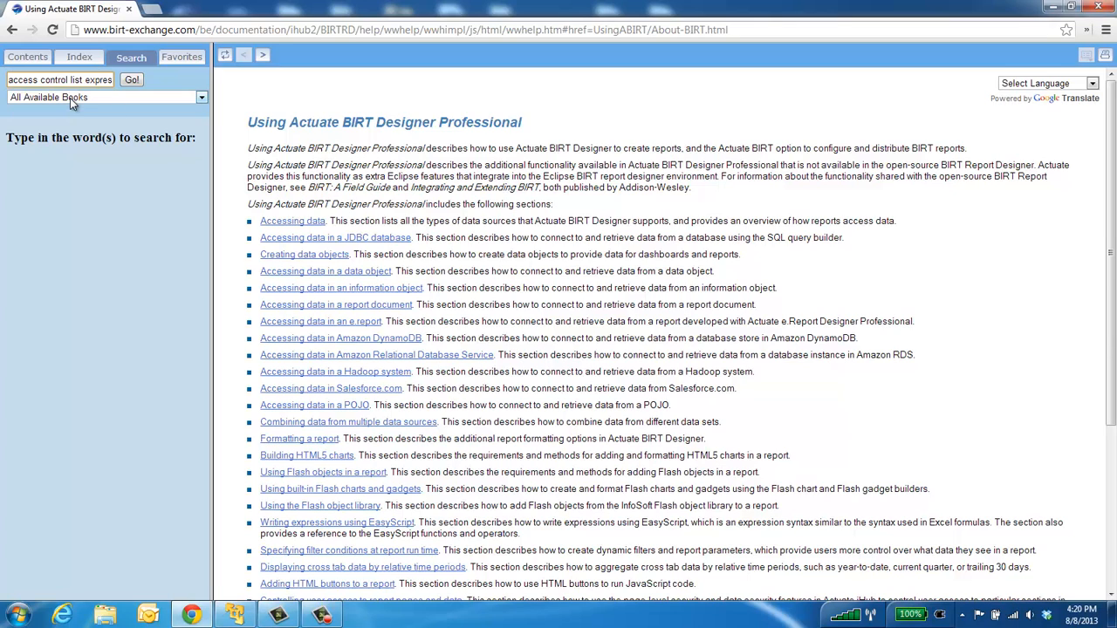
pyautogui.click(131, 80)
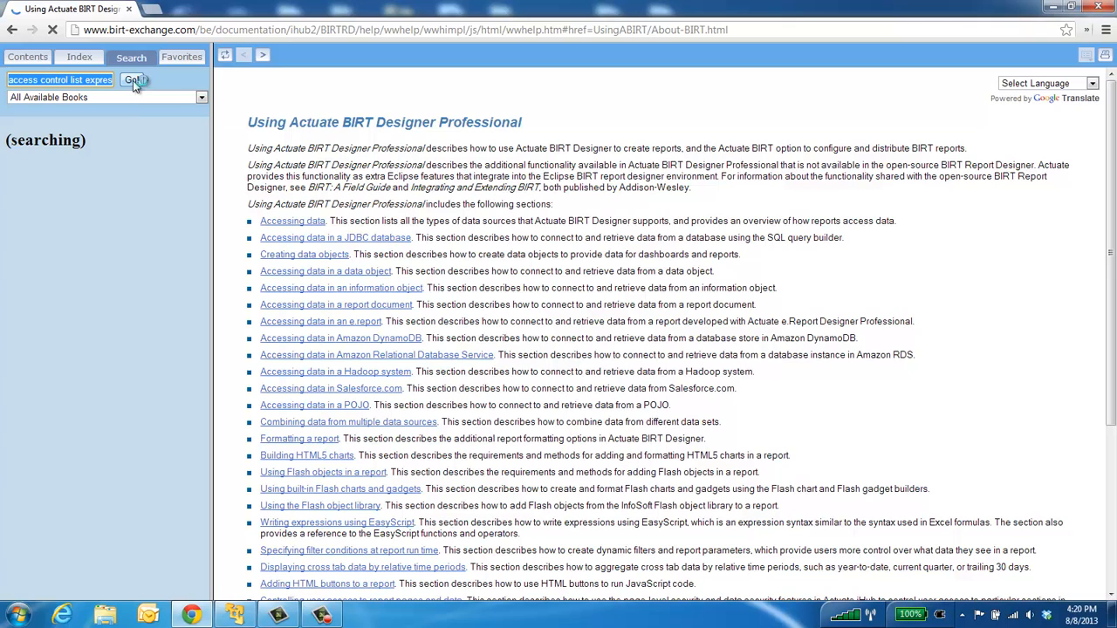
pyautogui.click(131, 80)
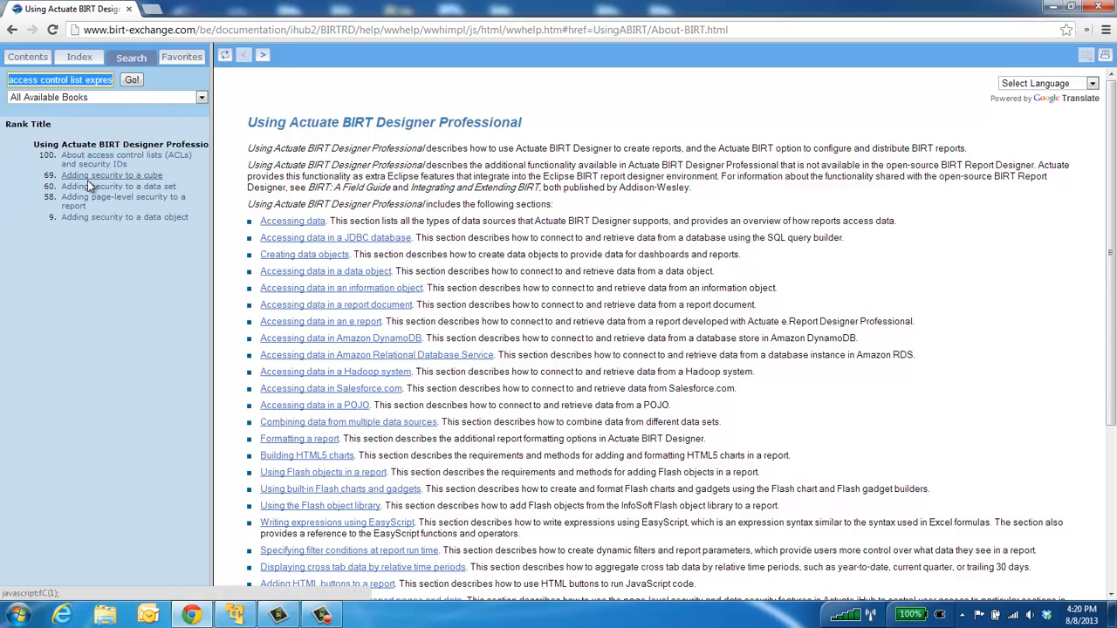
pyautogui.click(110, 176)
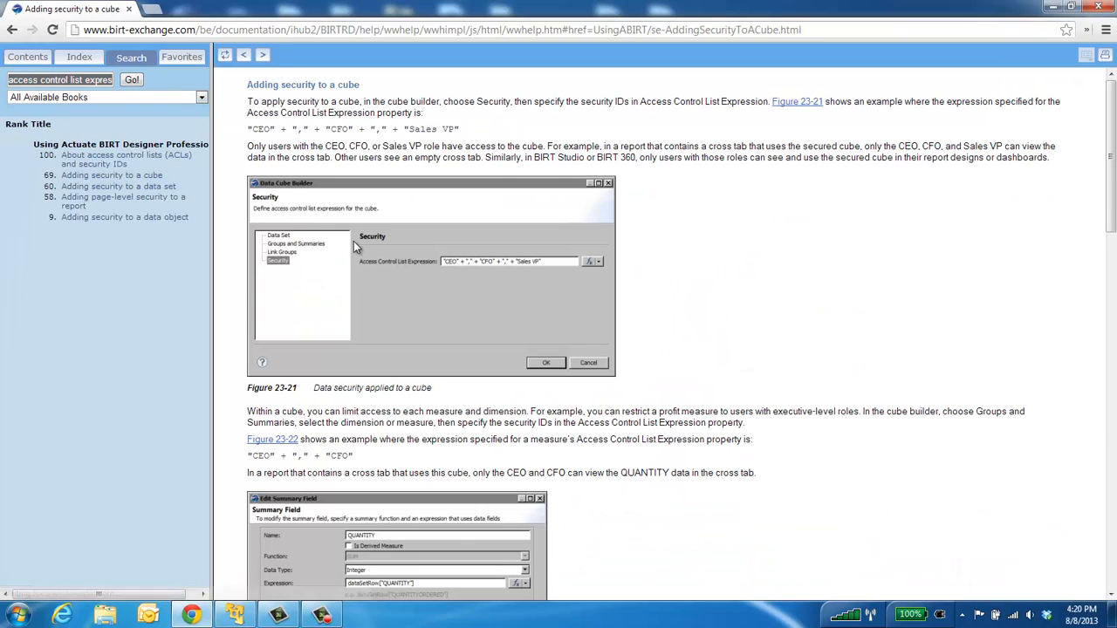